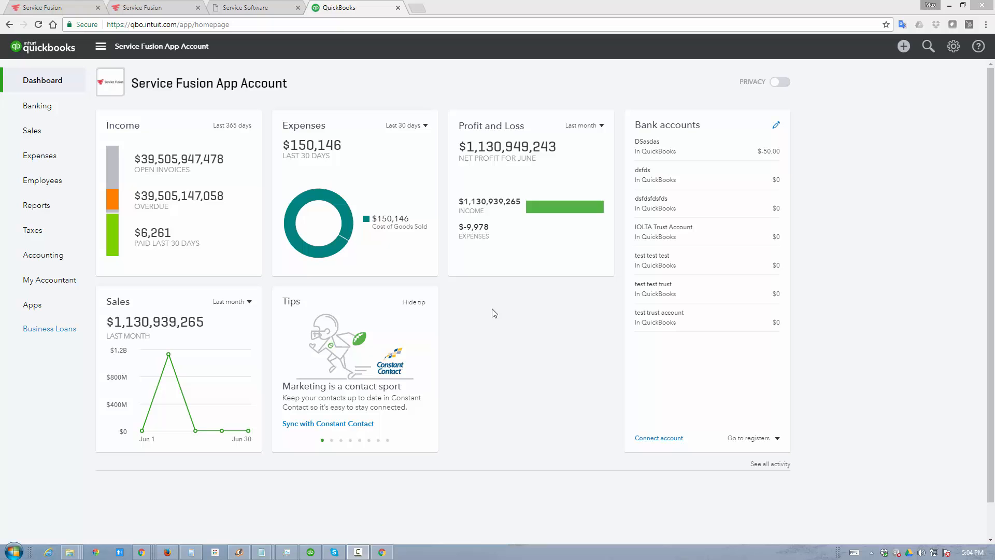
Step: Switch to Service Fusion's QuickBooks Online integration settings tab
click(54, 7)
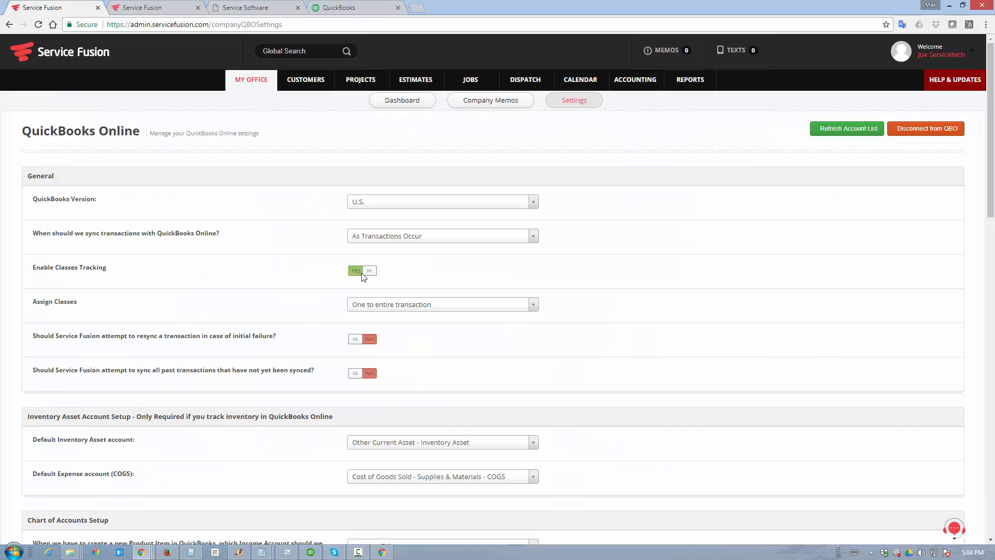
mouse_move(551, 285)
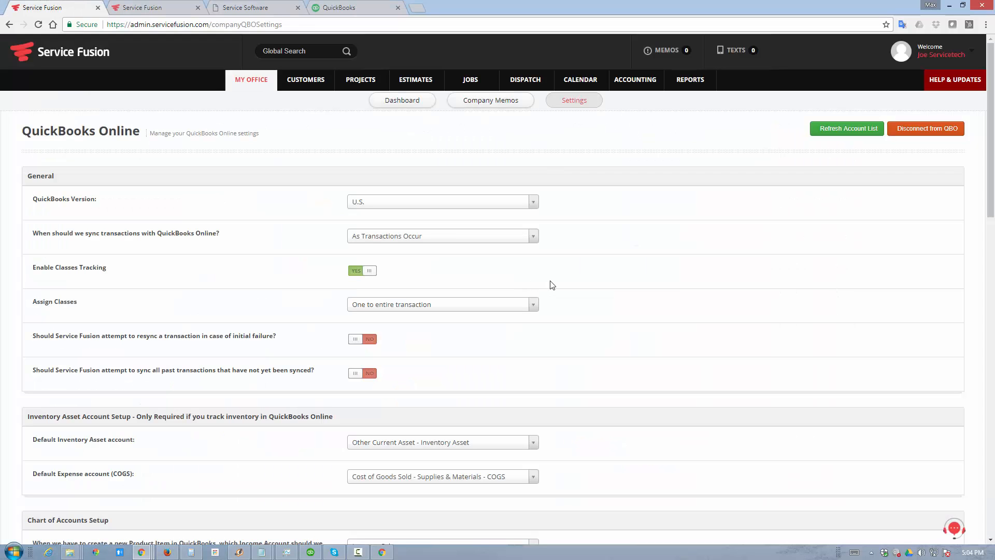
Step: Review the sync timing dropdown and turn on resync-on-failure and syncing past transactions
scroll(down, 3)
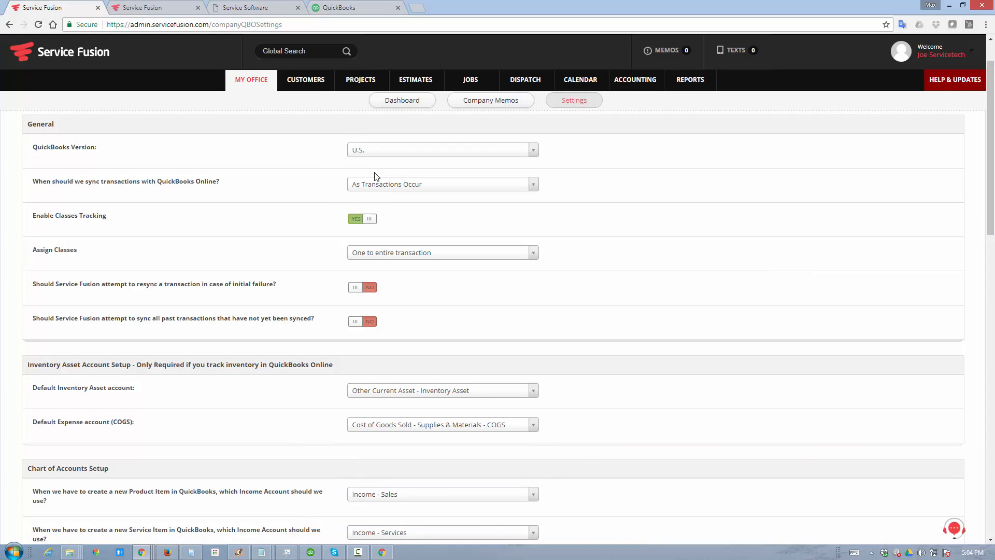
click(441, 149)
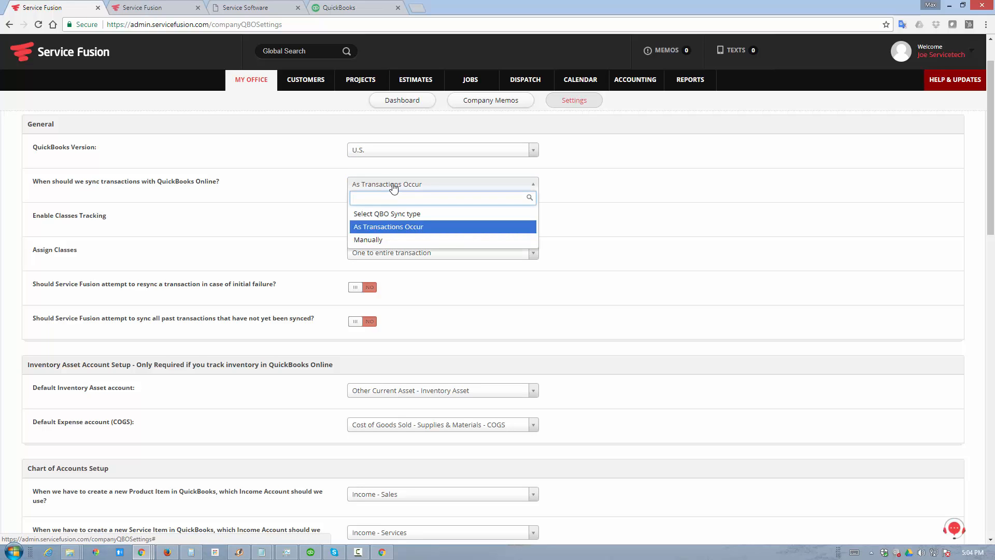
mouse_move(385, 234)
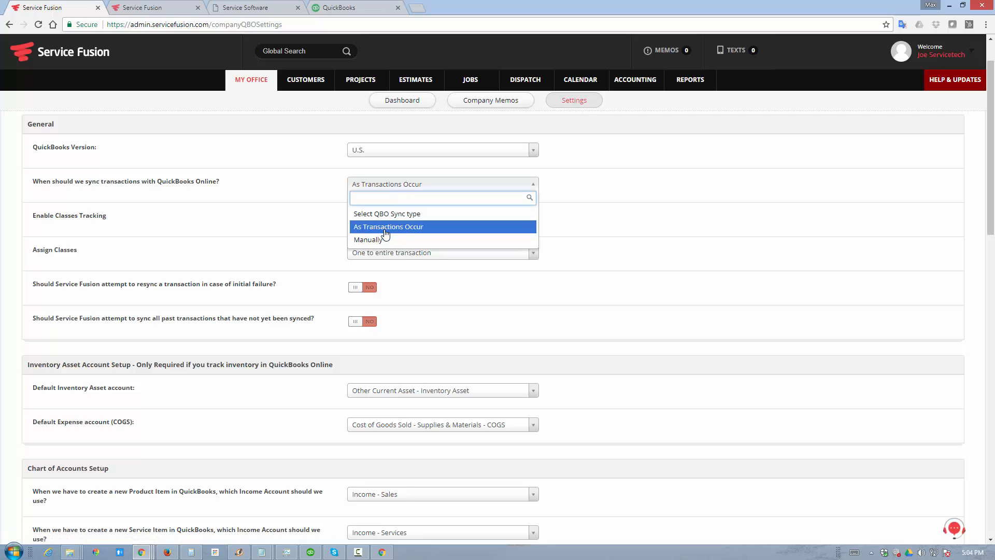
mouse_move(379, 240)
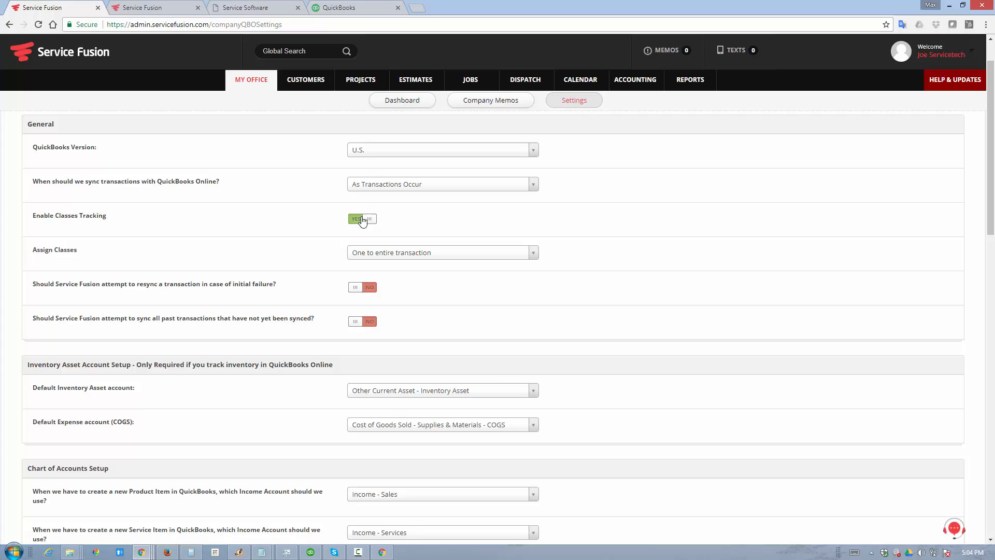
click(442, 252)
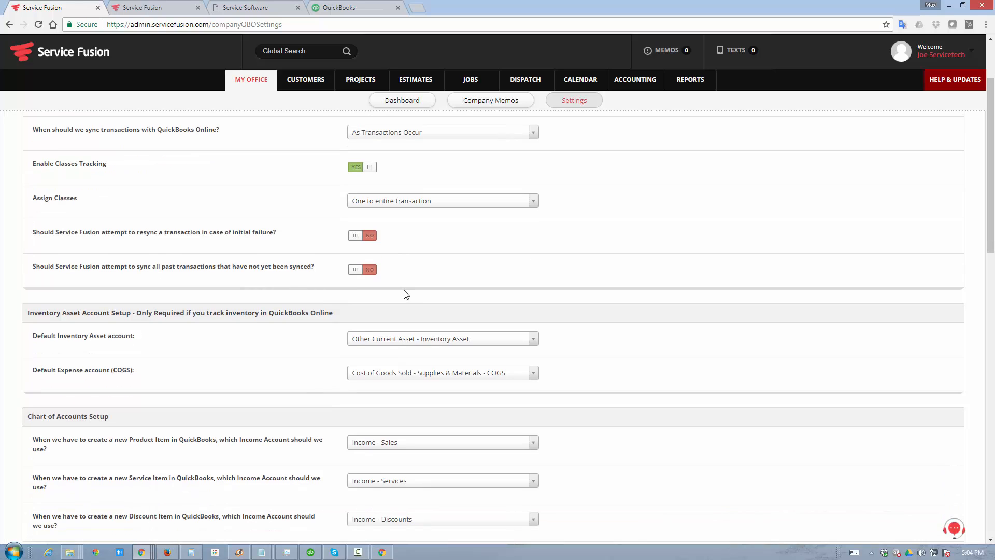
mouse_move(416, 255)
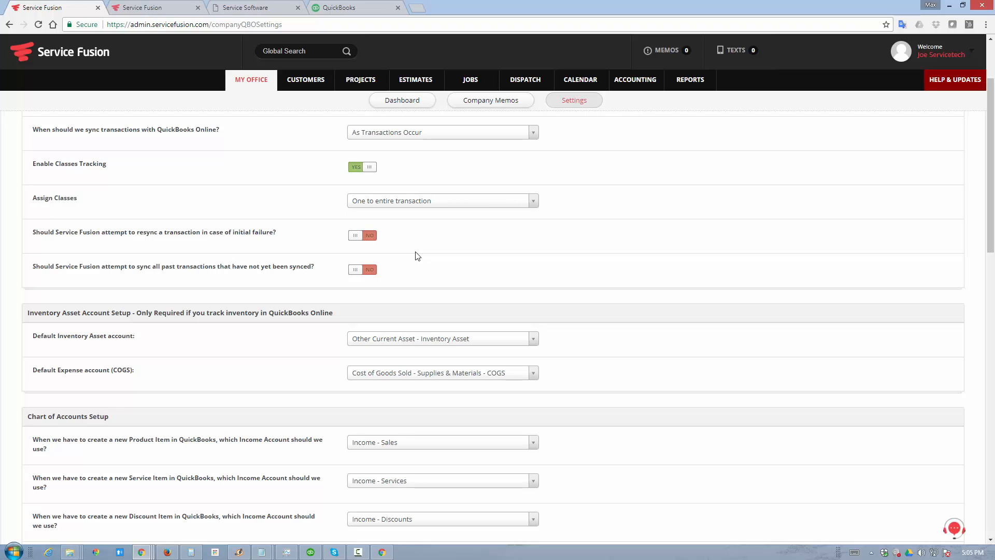
mouse_move(365, 245)
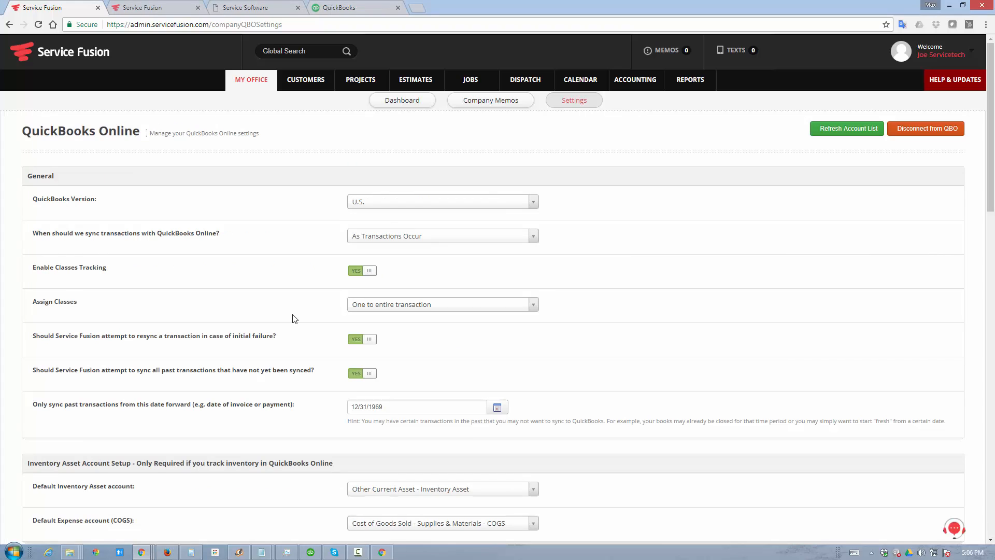
scroll(down, 3)
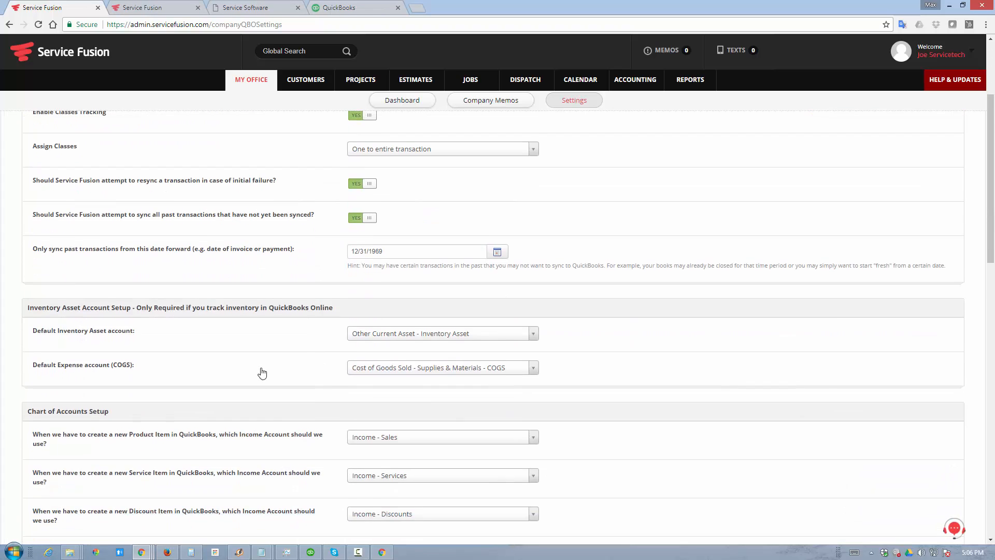
scroll(down, 3)
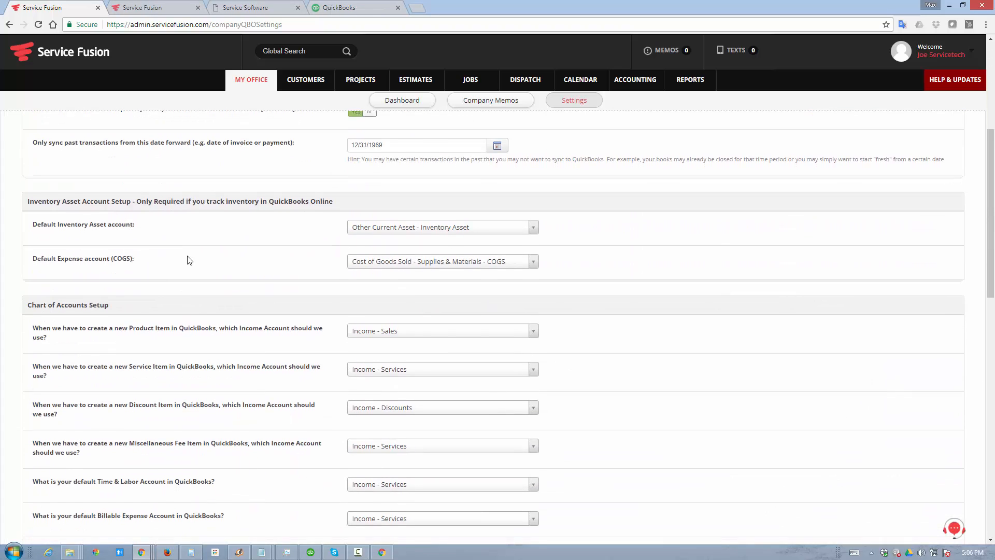
scroll(down, 3)
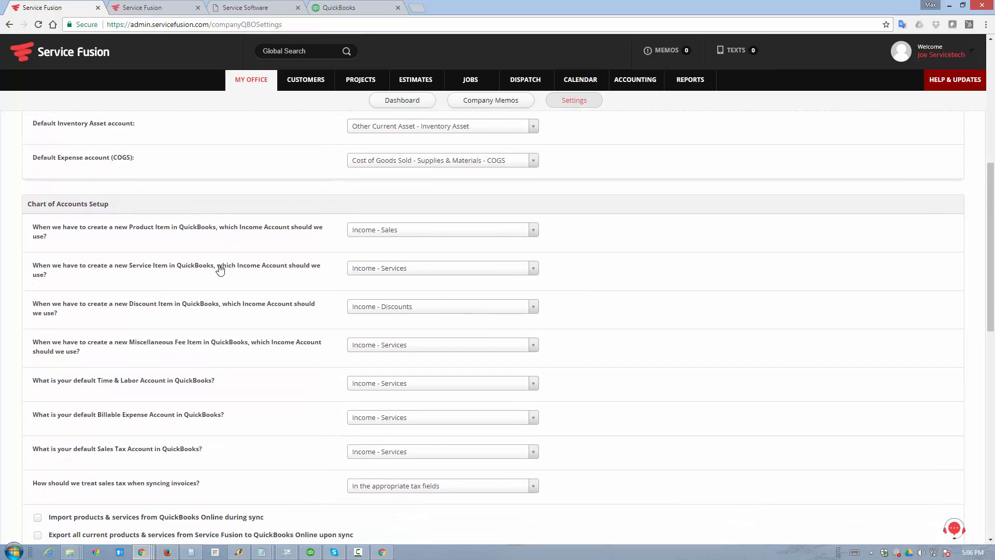
mouse_move(266, 291)
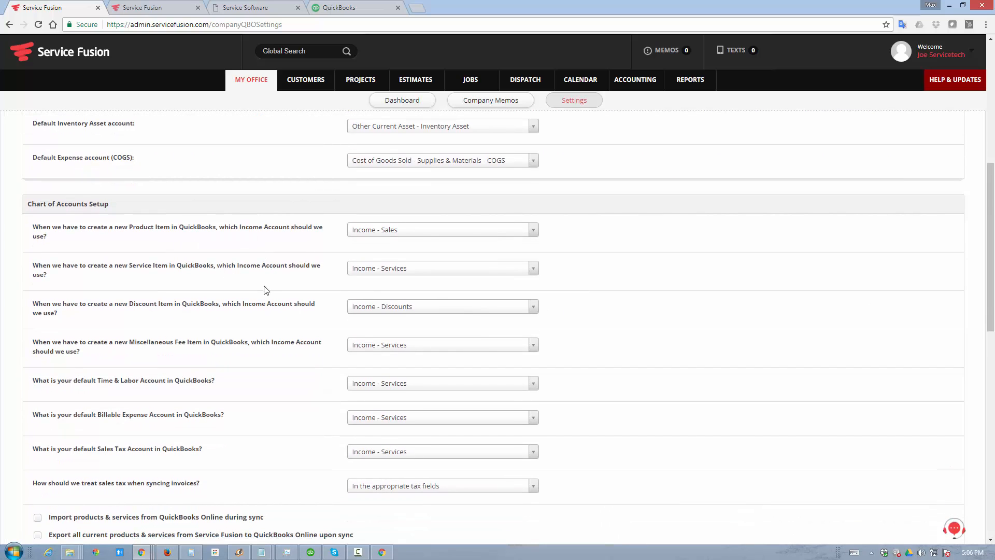
scroll(down, 3)
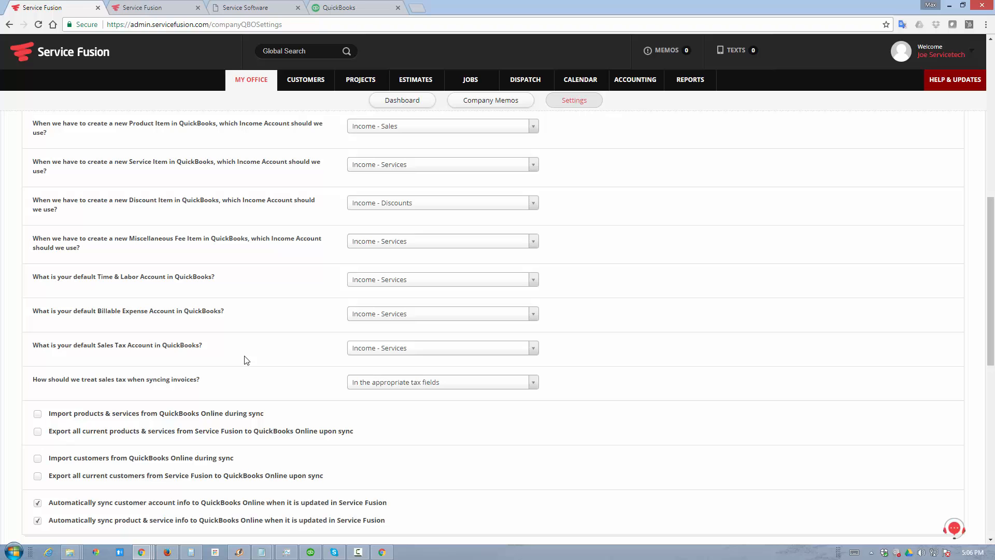
scroll(down, 3)
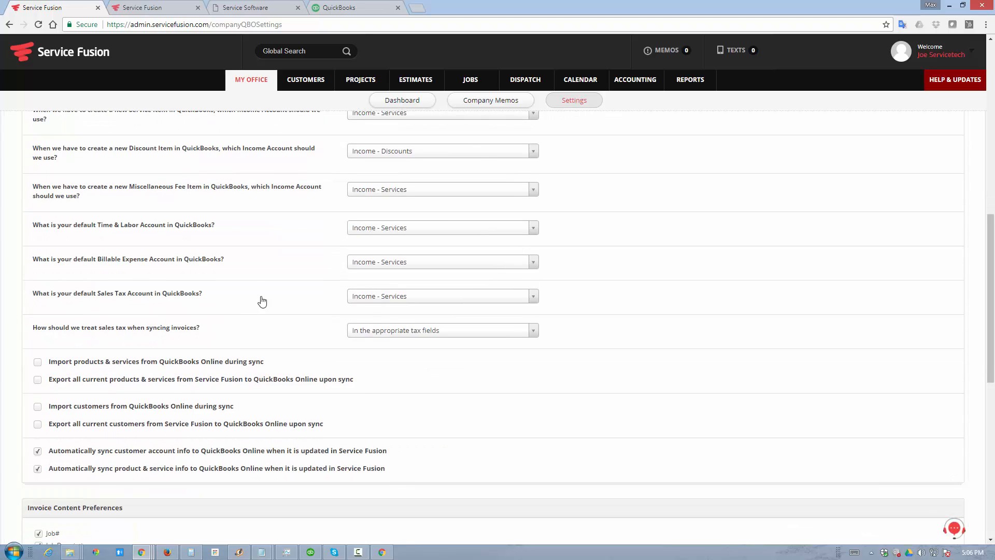
mouse_move(254, 246)
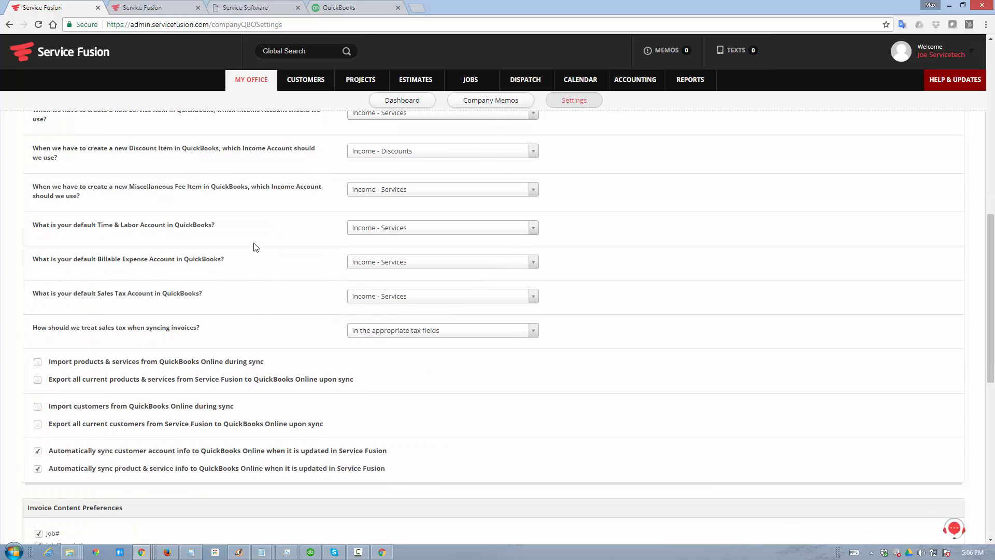
scroll(down, 3)
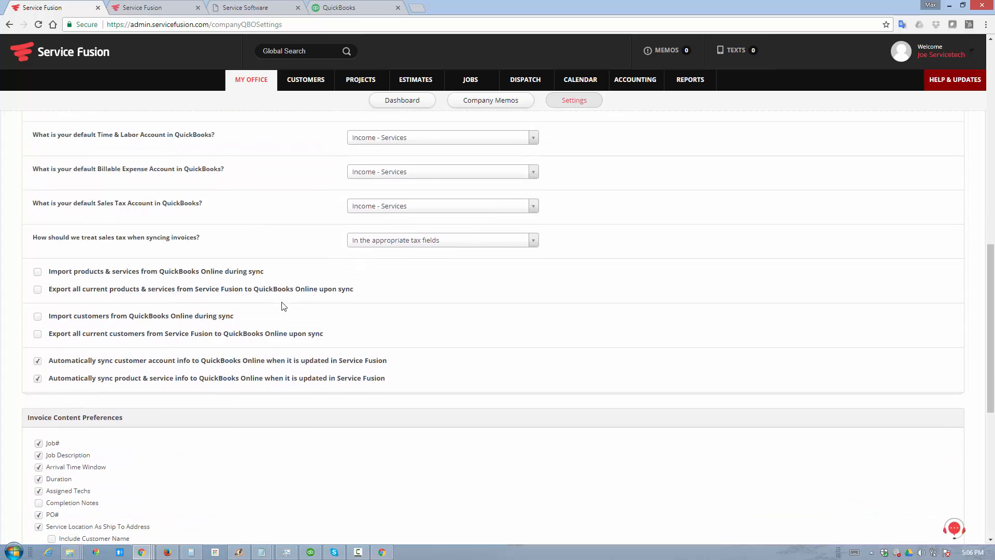
scroll(down, 3)
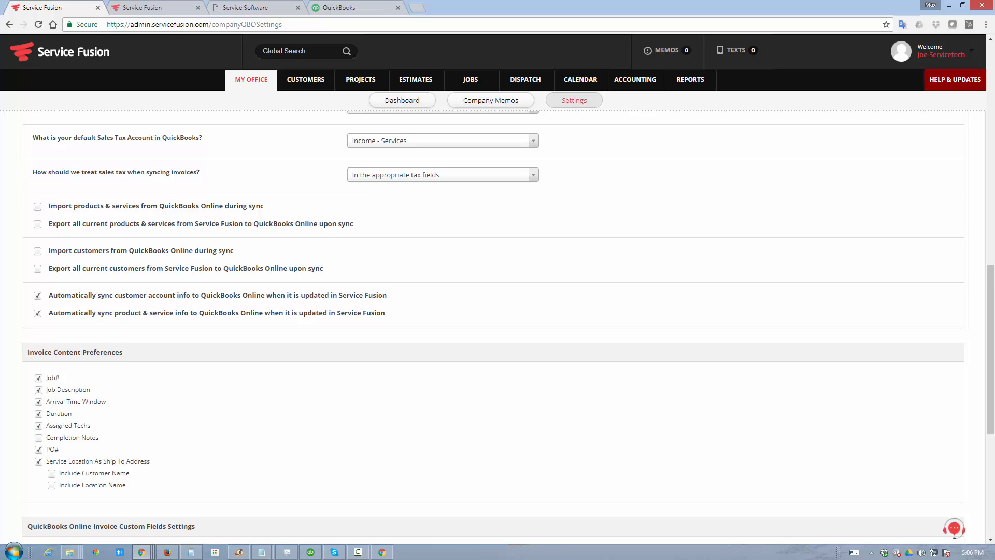
scroll(down, 3)
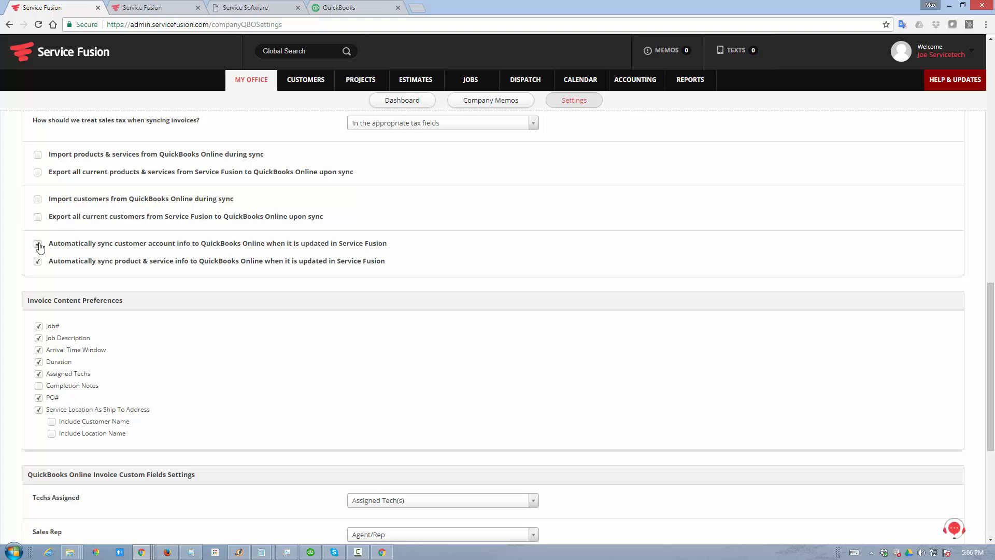
click(37, 243)
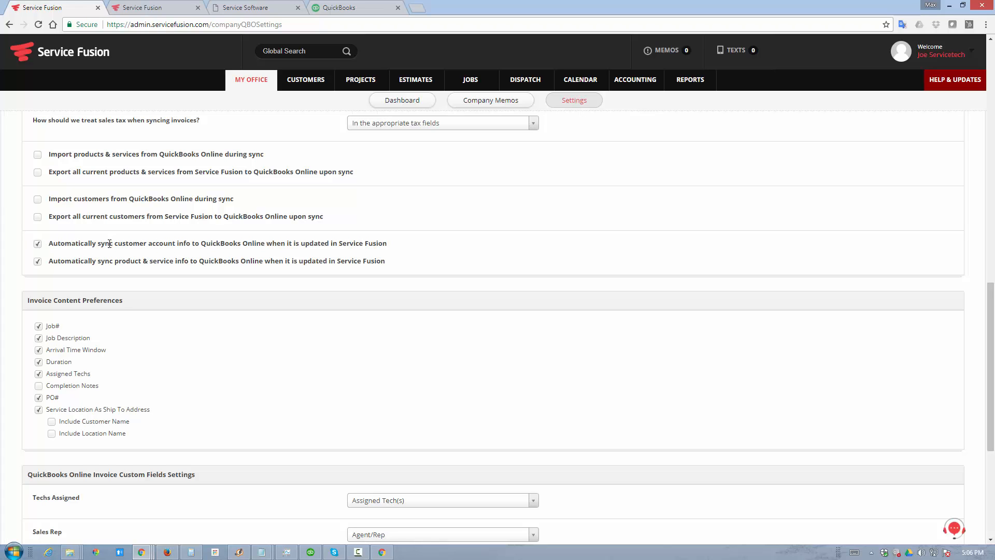
mouse_move(125, 292)
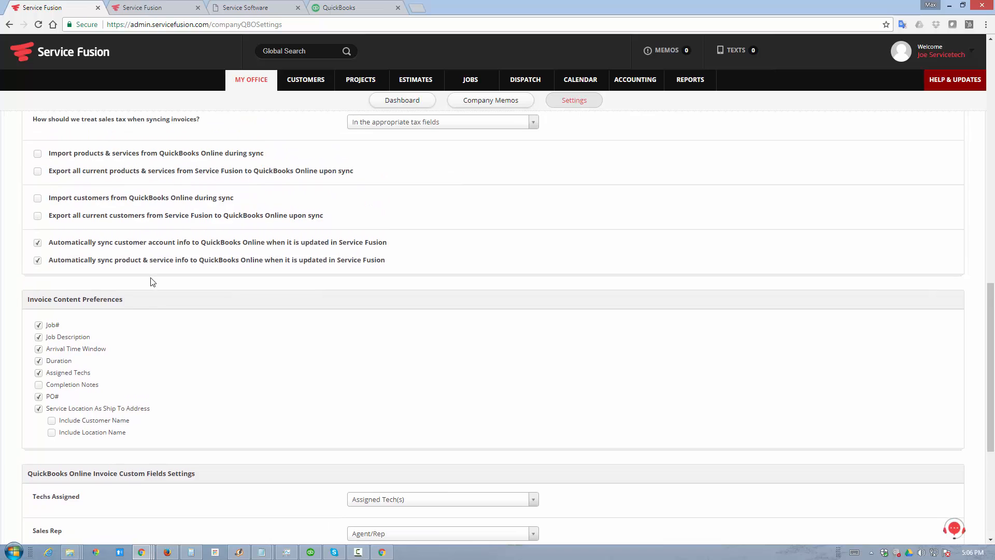
Step: Scroll down to the invoice custom field mappings and invoice numbering preferences
scroll(down, 3)
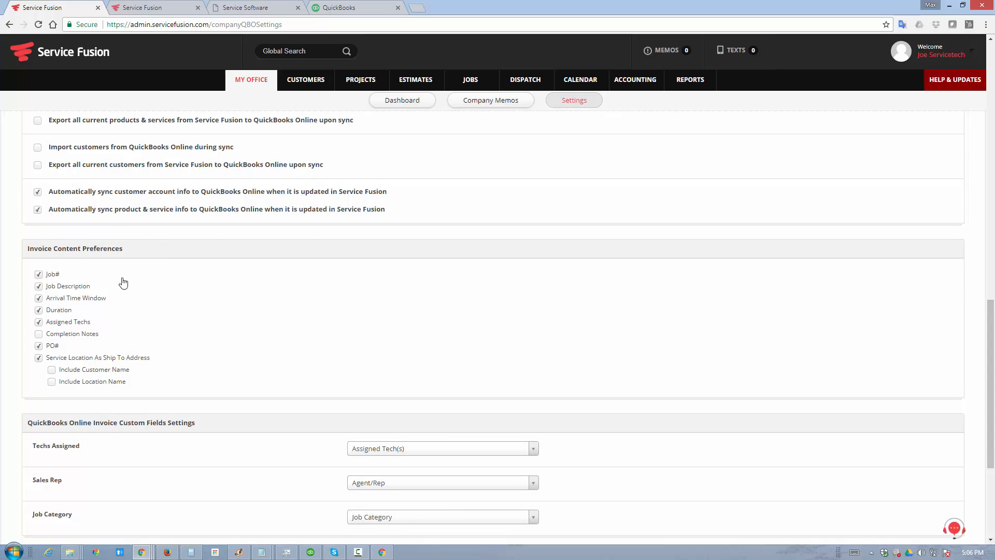
mouse_move(87, 303)
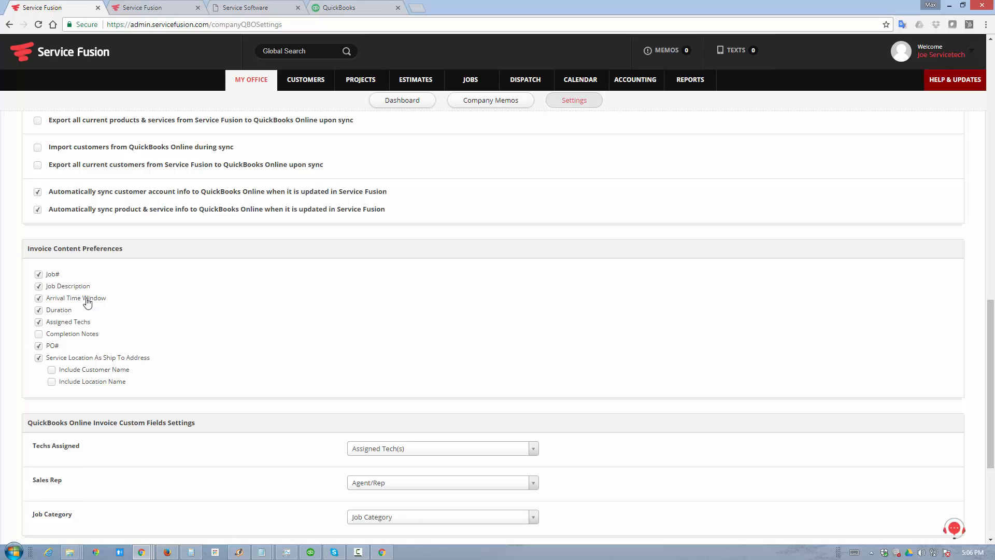
mouse_move(79, 309)
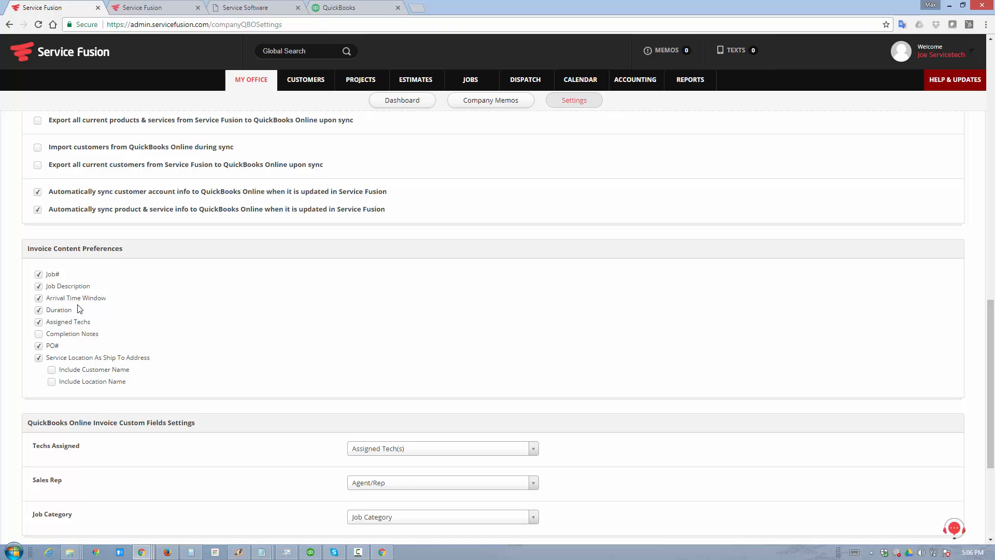
mouse_move(113, 304)
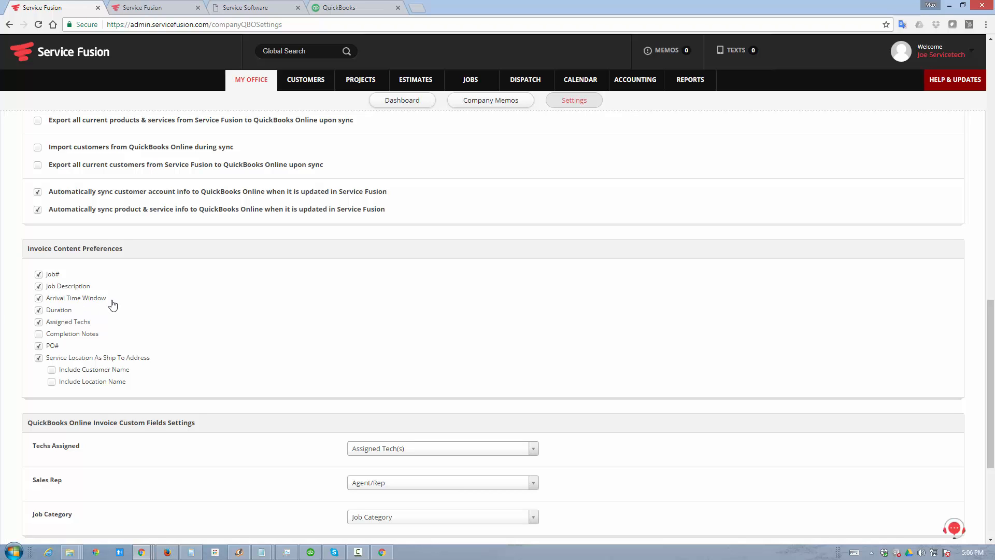
scroll(down, 3)
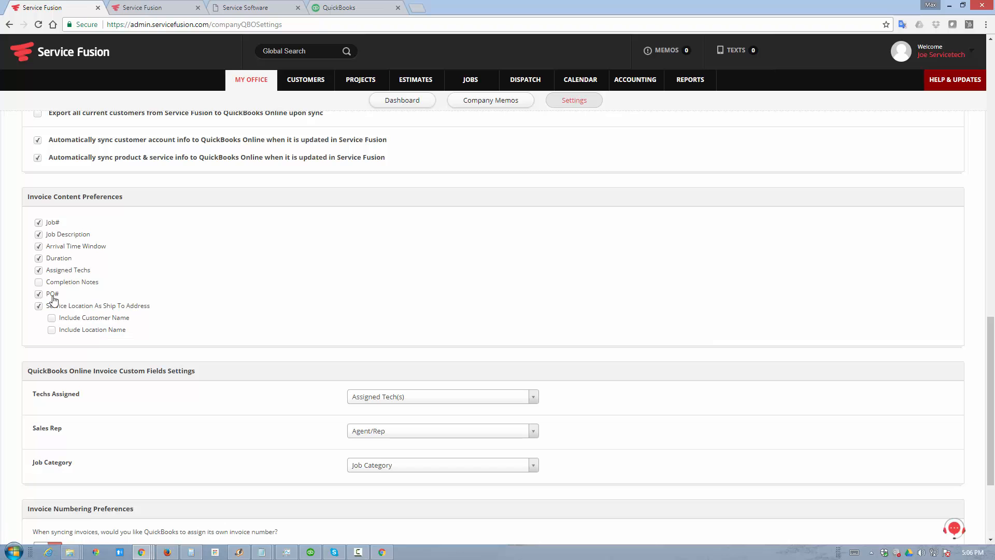
scroll(down, 3)
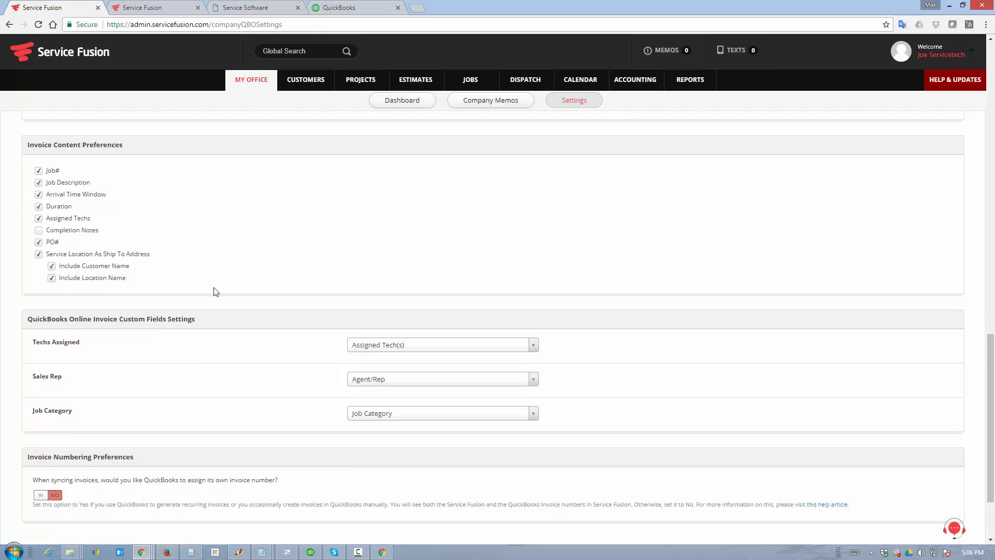
scroll(down, 3)
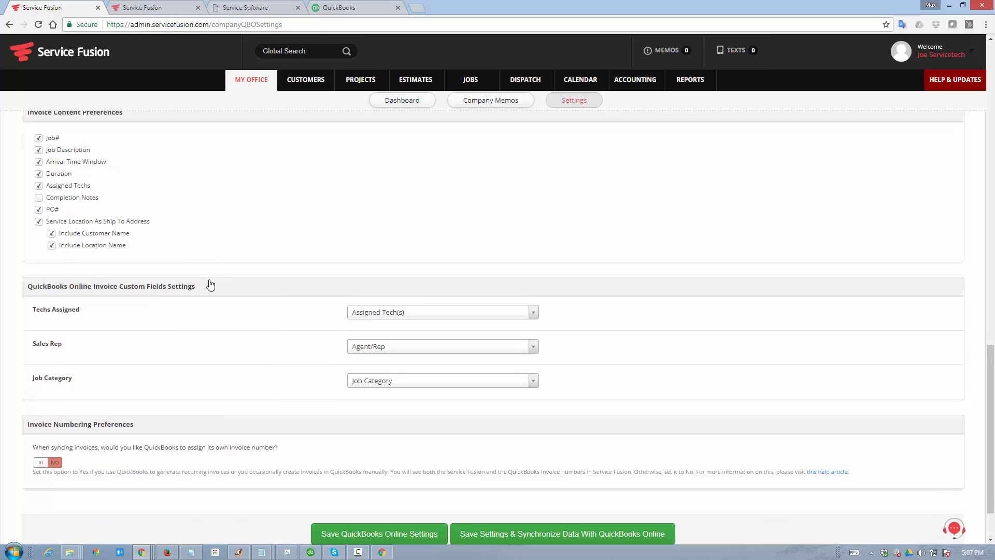
scroll(down, 3)
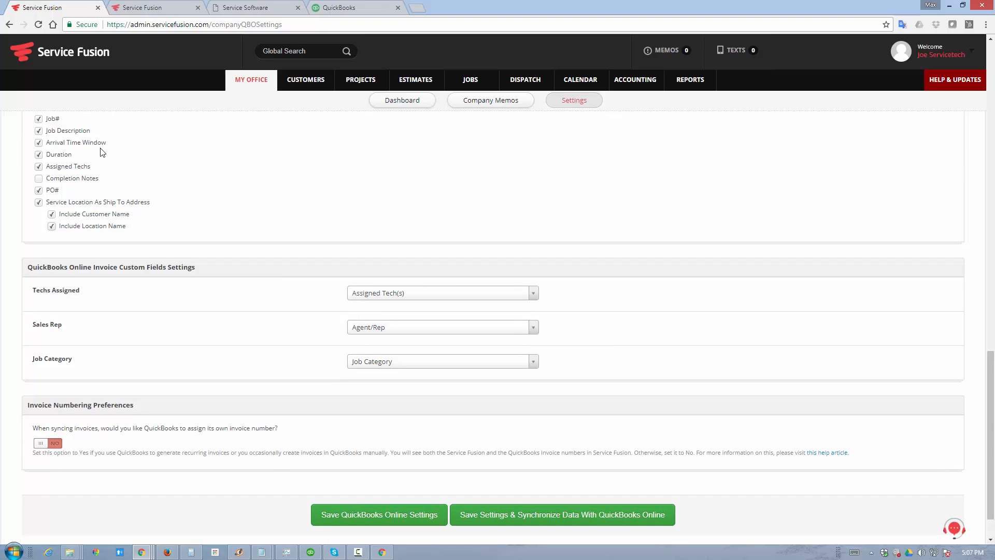
mouse_move(212, 248)
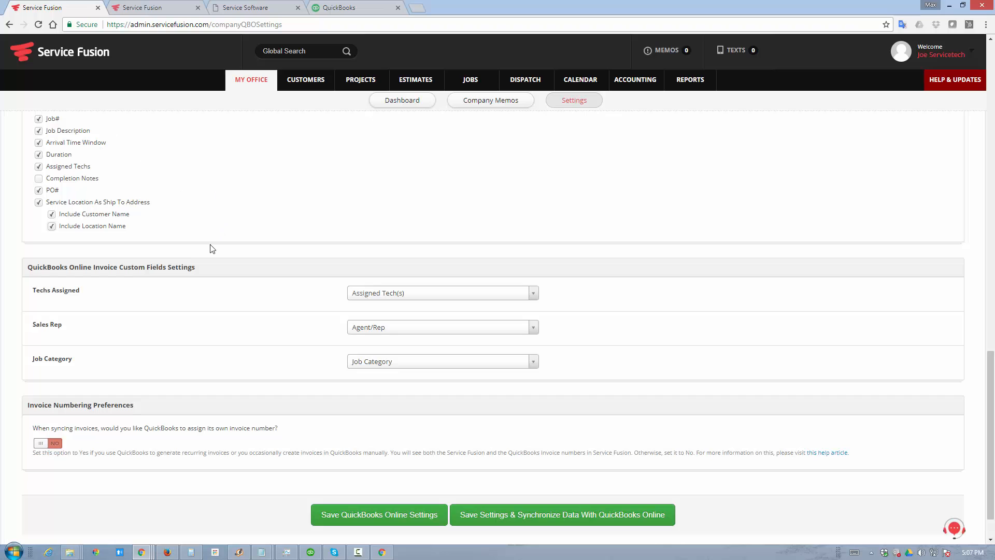
scroll(down, 3)
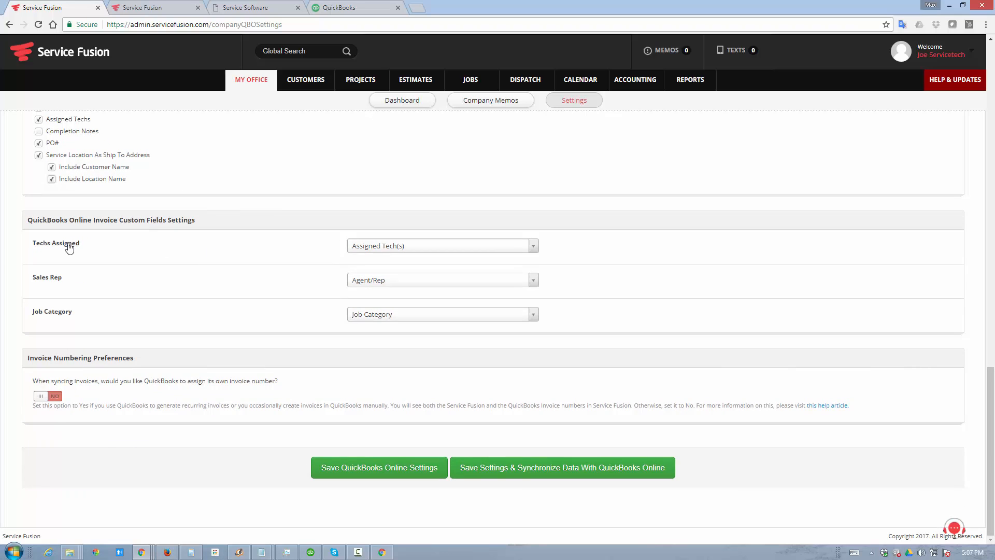
mouse_move(337, 26)
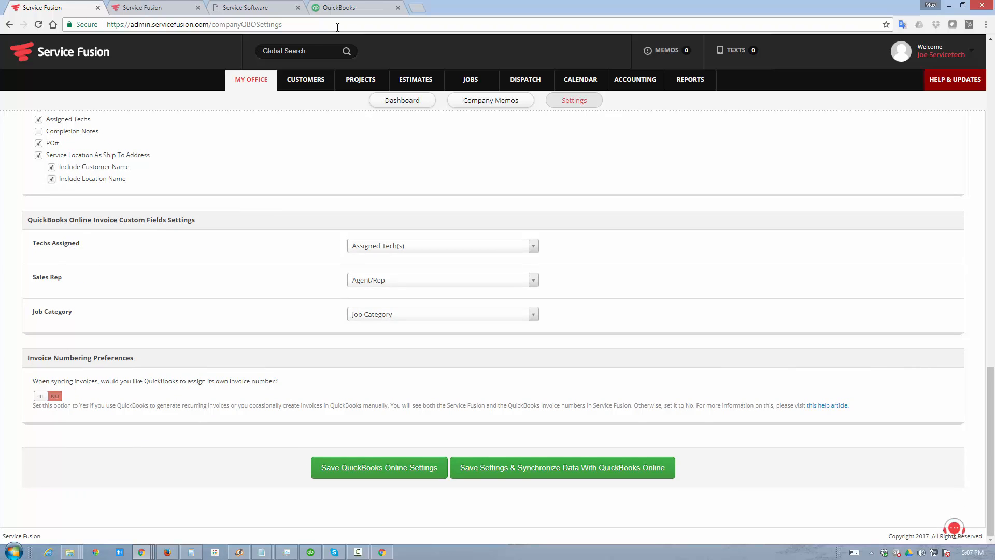
mouse_move(342, 8)
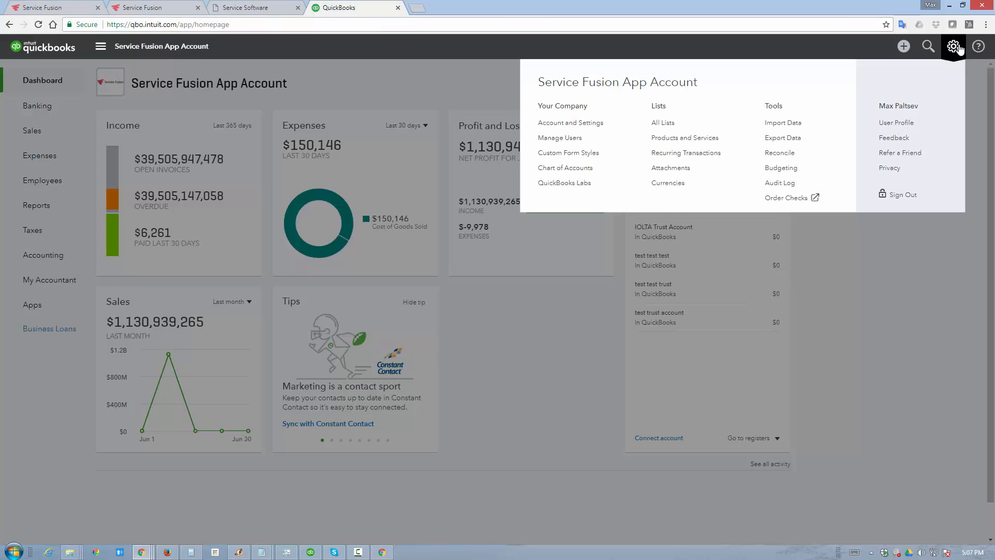
Step: Close the QuickBooks gear menu and return to the Service Fusion settings tab
click(570, 123)
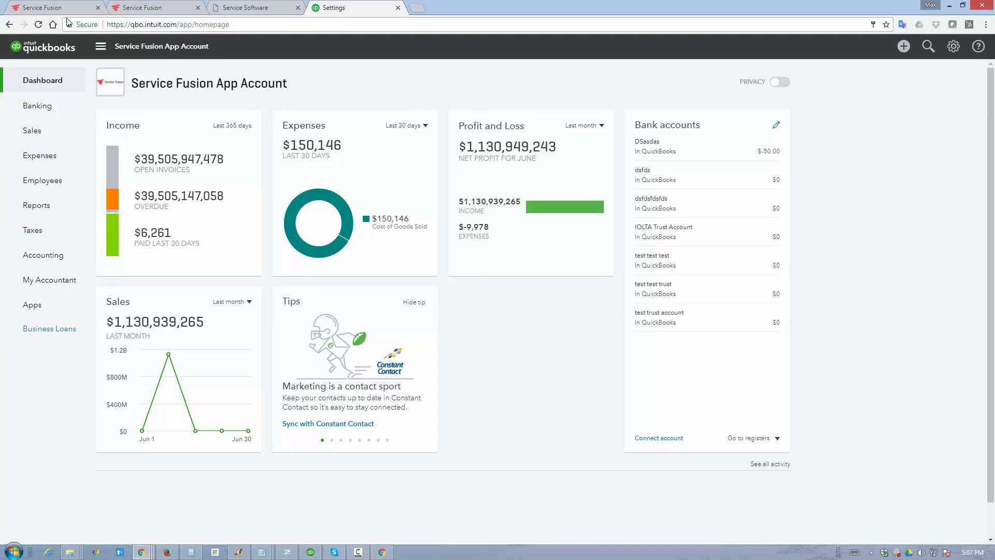
click(57, 7)
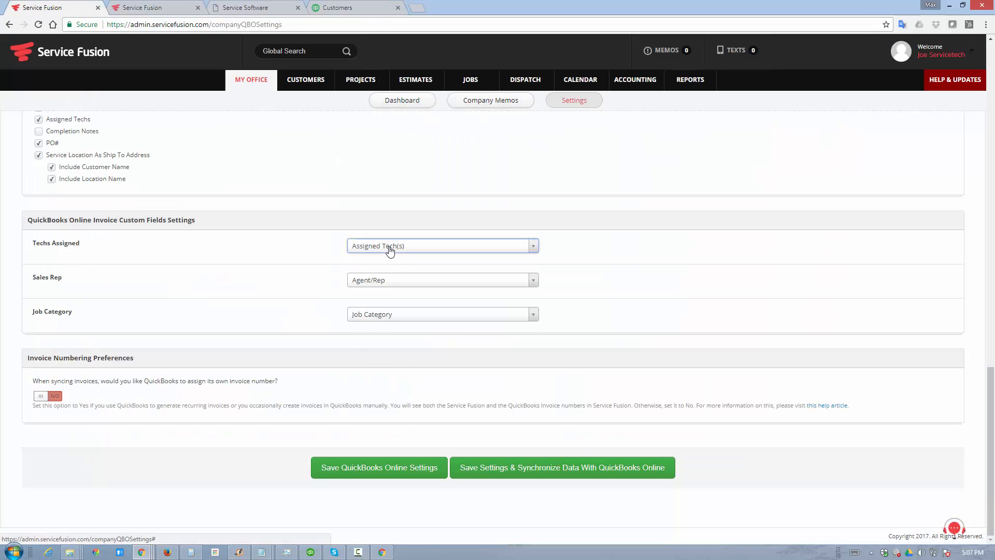
Step: Set Invoice Numbering Preferences to Yes so QuickBooks assigns invoice numbers, then return to top
click(440, 245)
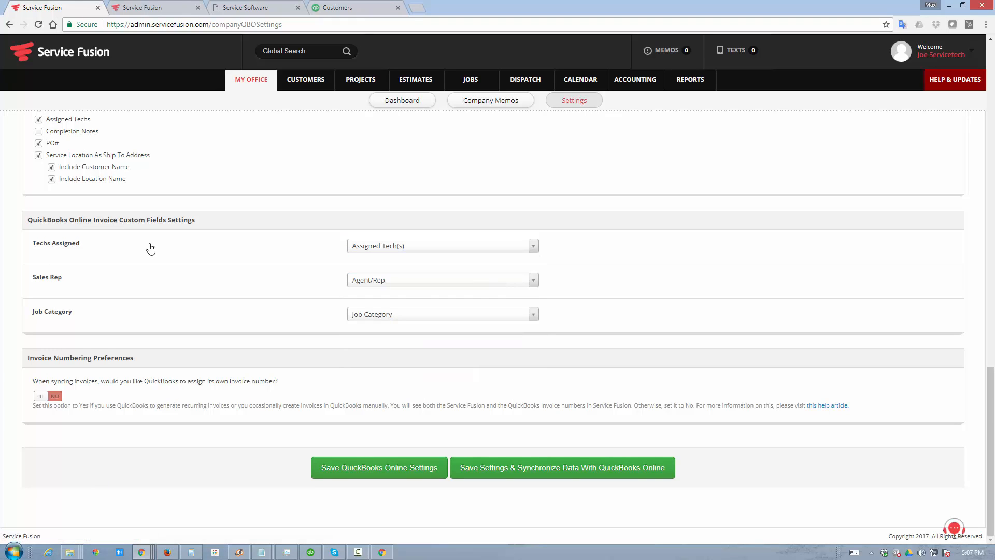
double_click(46, 277)
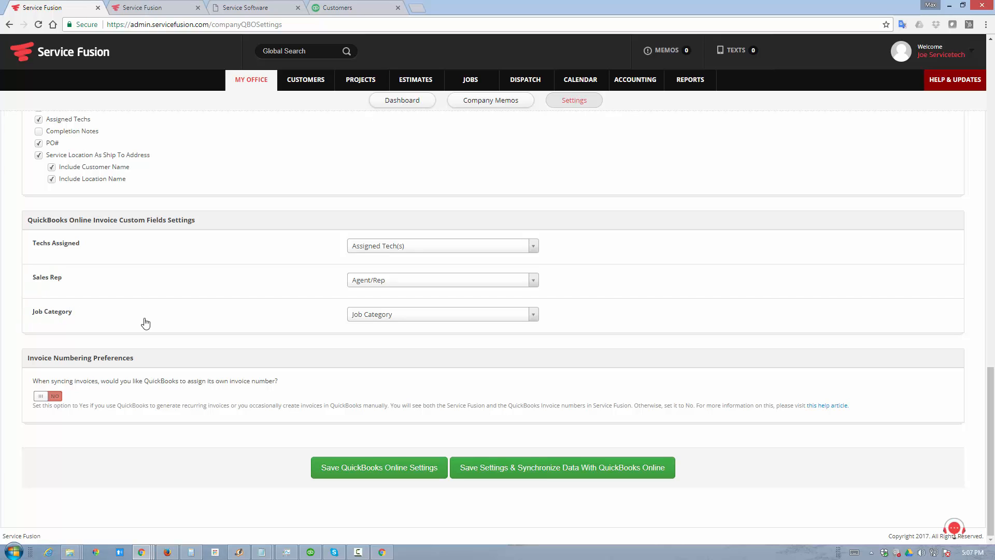
mouse_move(153, 303)
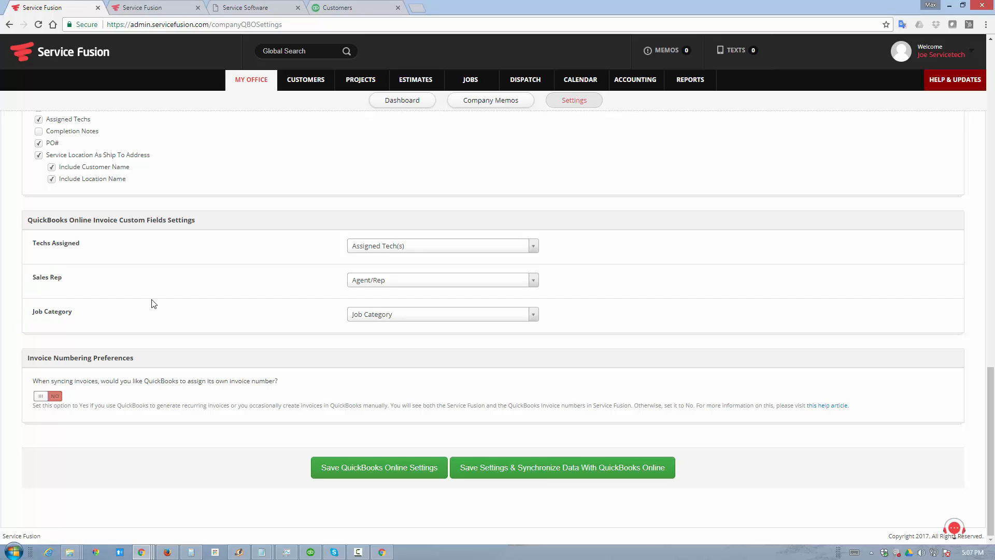
mouse_move(160, 287)
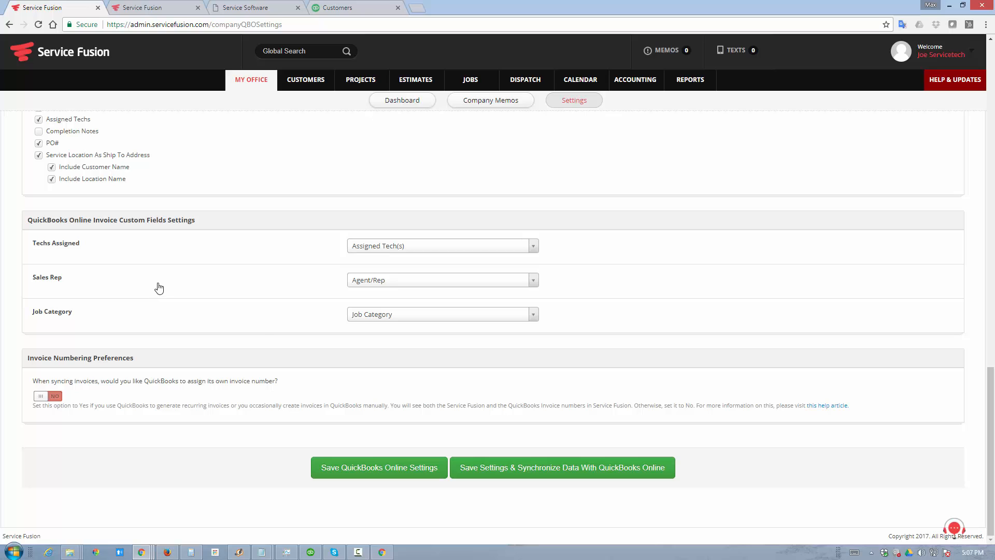
mouse_move(261, 335)
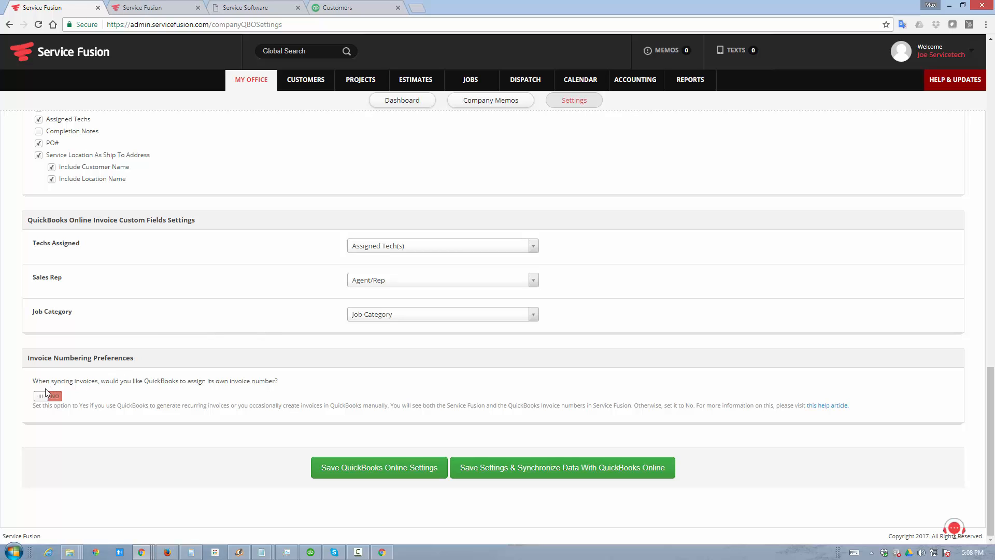
click(48, 395)
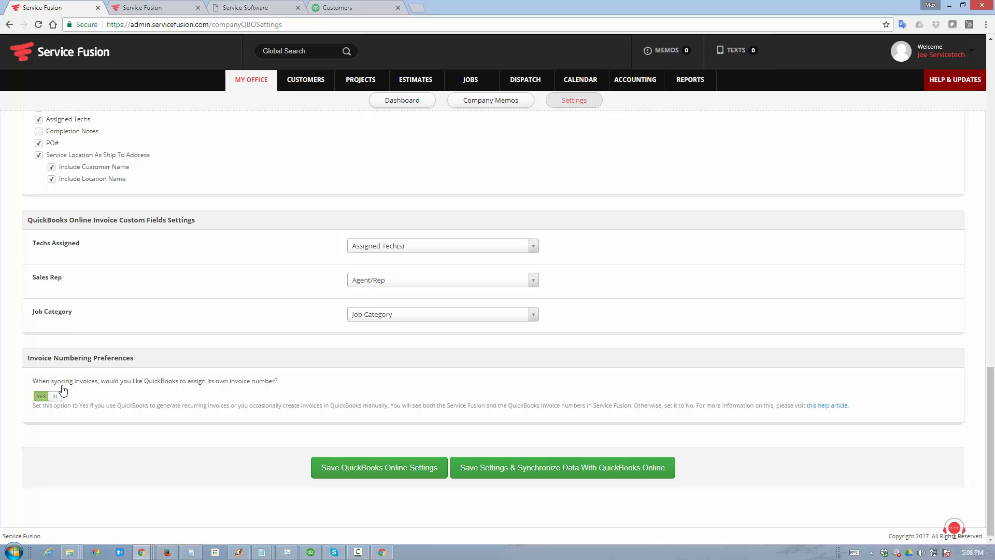
scroll(up, 3)
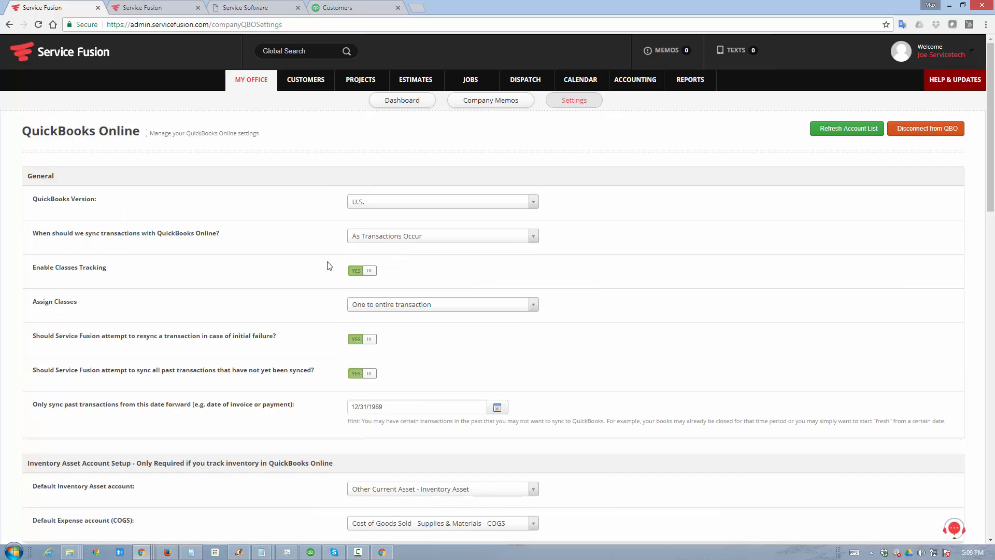
mouse_move(173, 36)
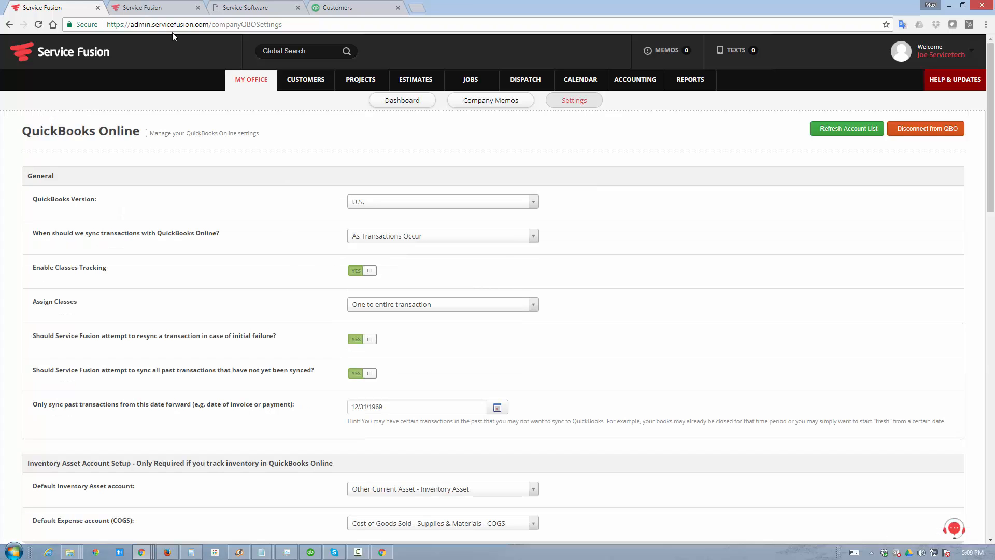
click(156, 6)
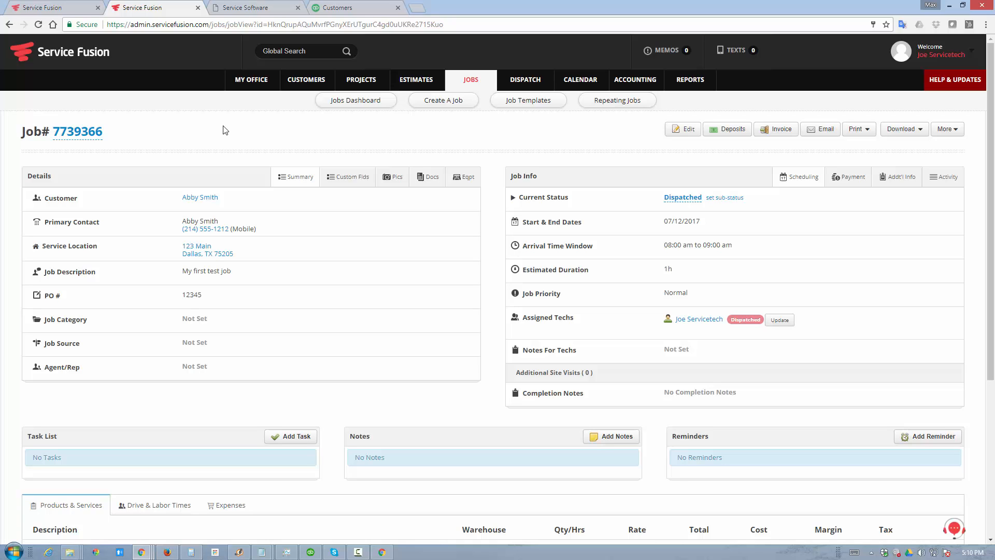
mouse_move(265, 140)
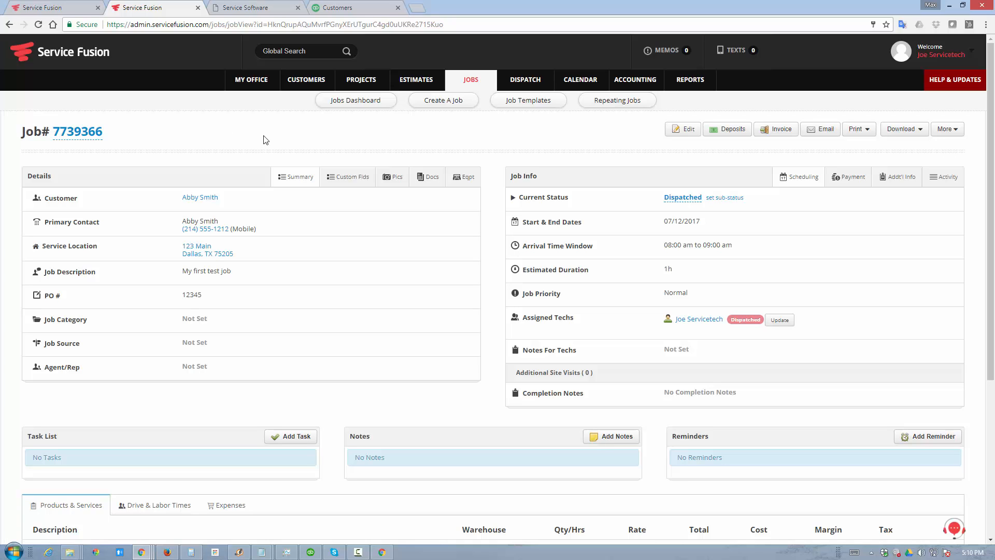
Step: Switch to the technician mobile app's My Work view showing 'My first test job'
click(254, 7)
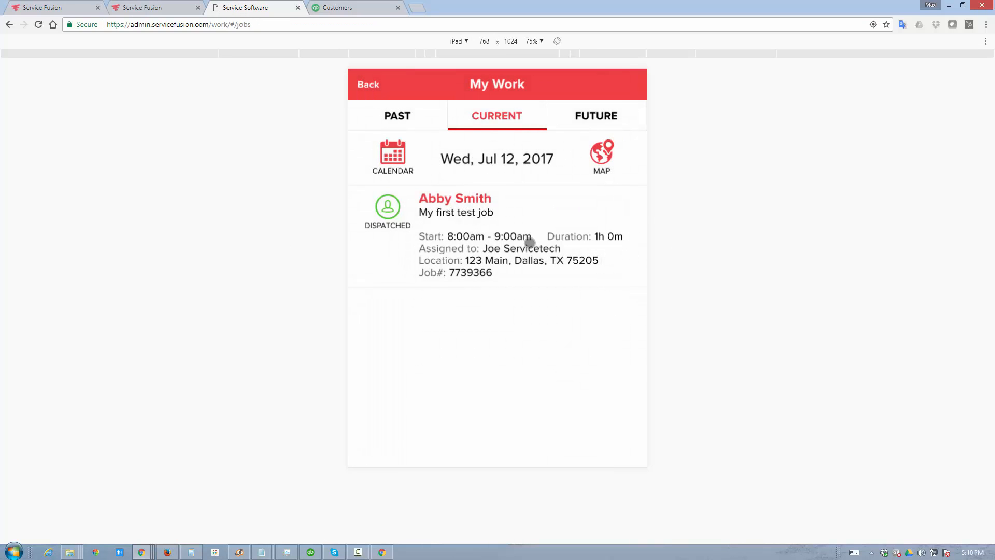
Step: Add the $1,200.00 American Standard A/C Unit AS-1 from HVAC Products to the test job
click(455, 198)
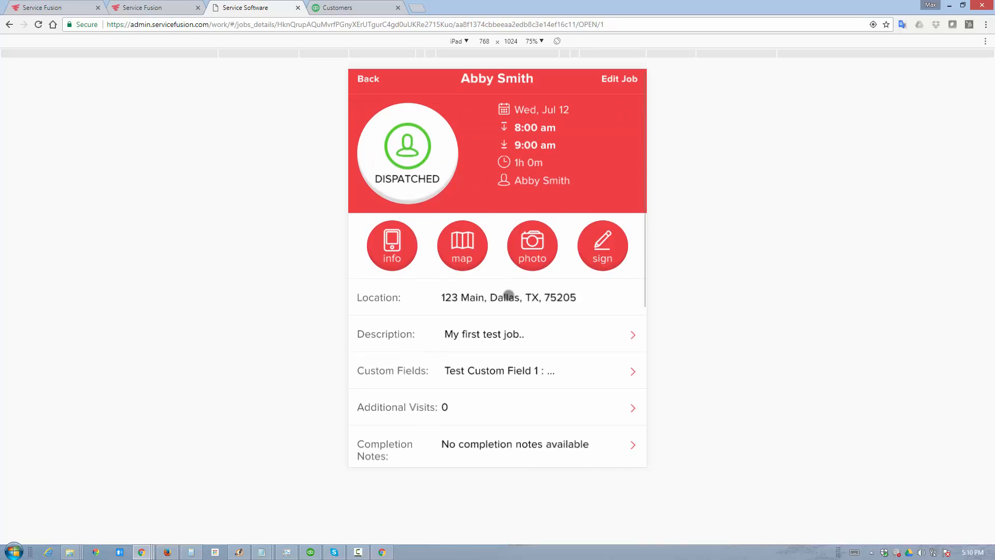
scroll(down, 3)
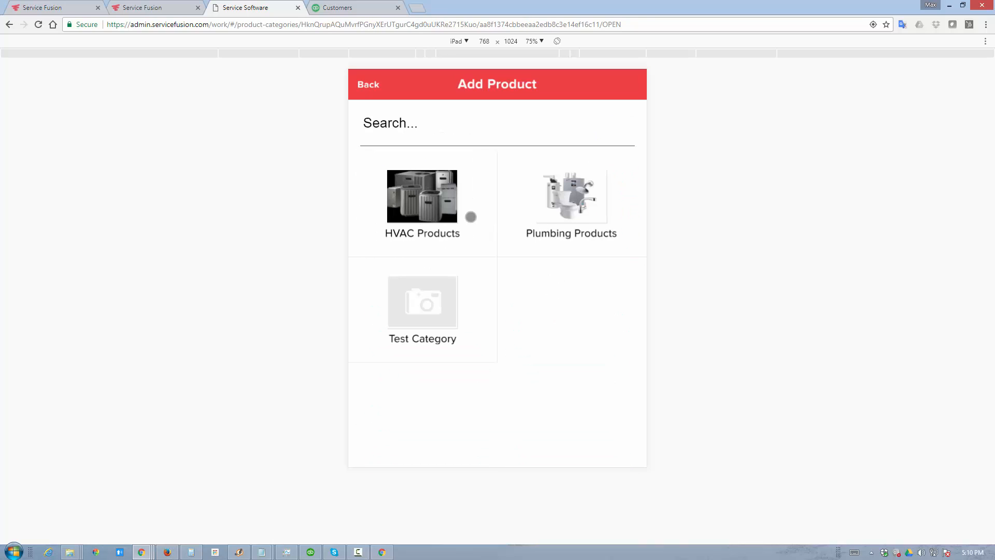
click(422, 197)
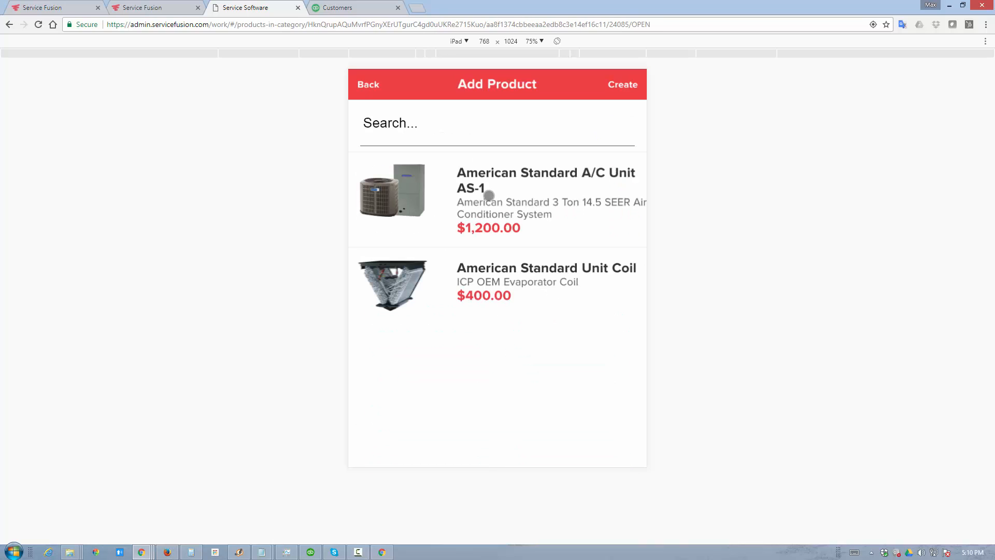
click(545, 173)
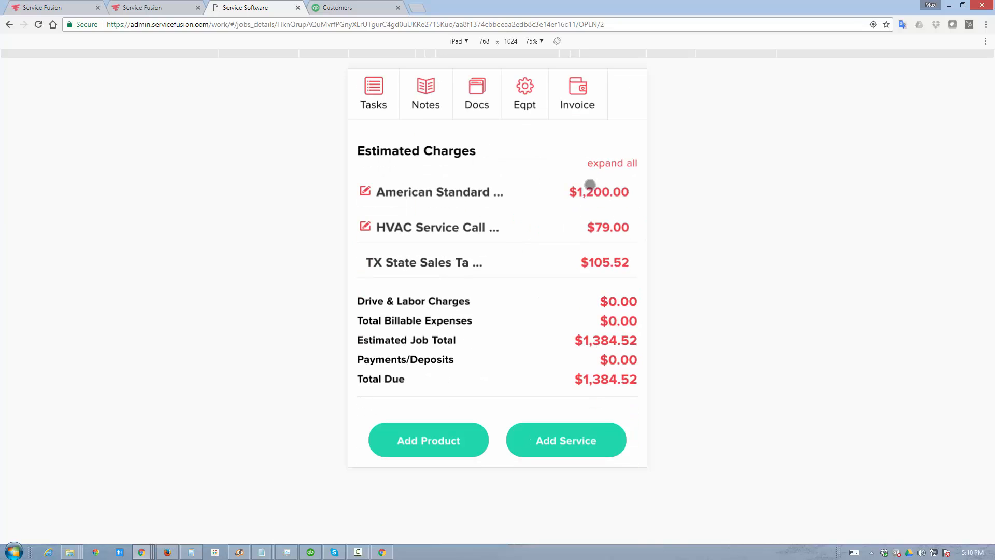
mouse_move(582, 265)
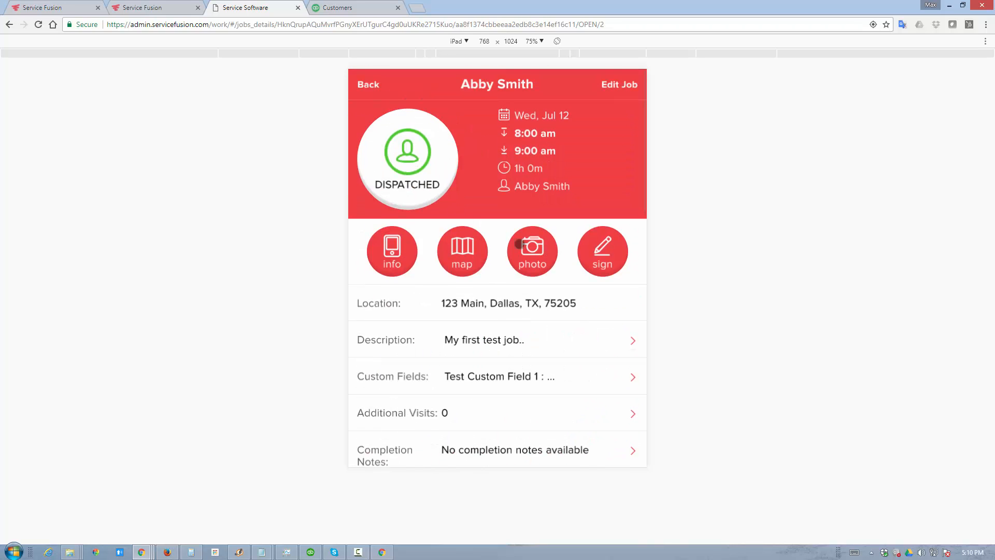
Step: Mark the test job Completed and finalize its invoice, creating invoice #1261
click(407, 158)
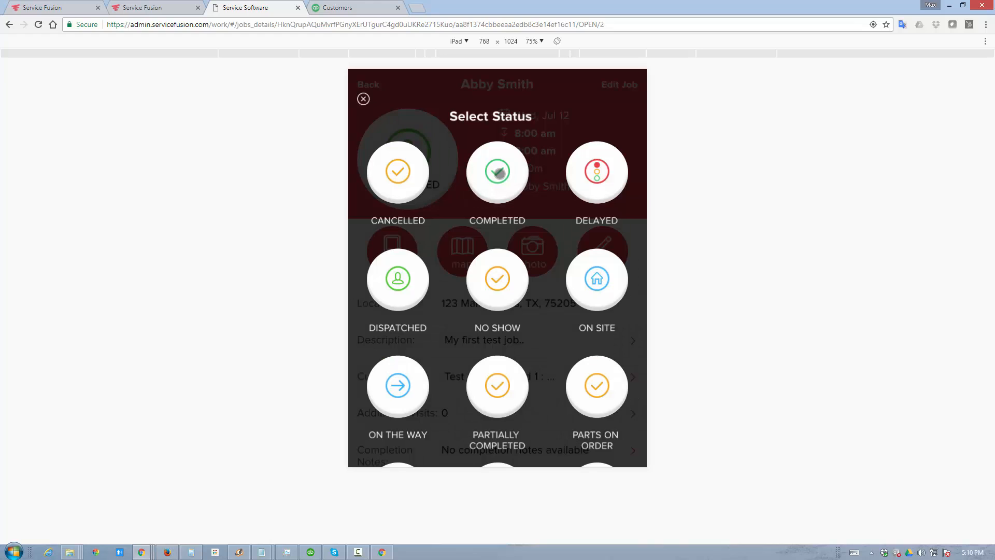
click(497, 171)
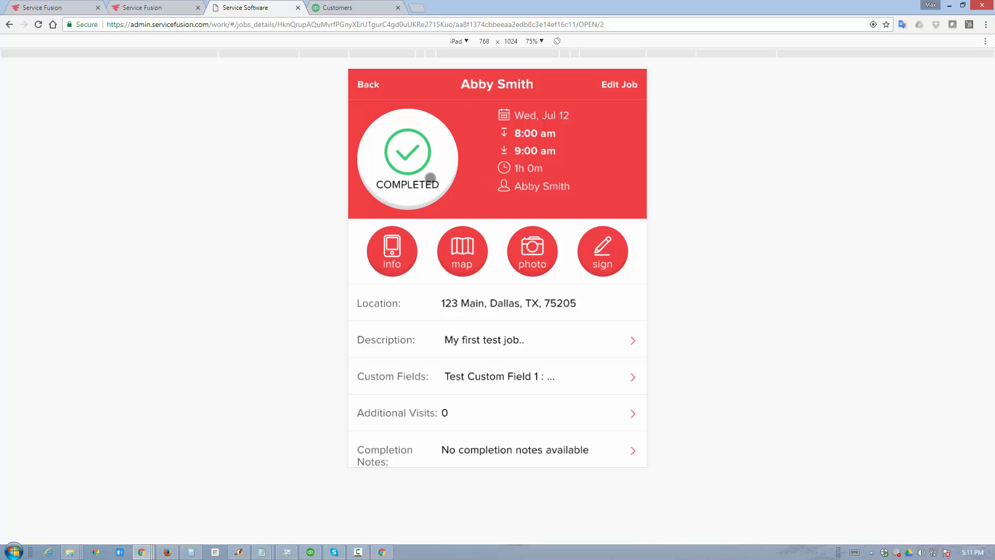
scroll(down, 3)
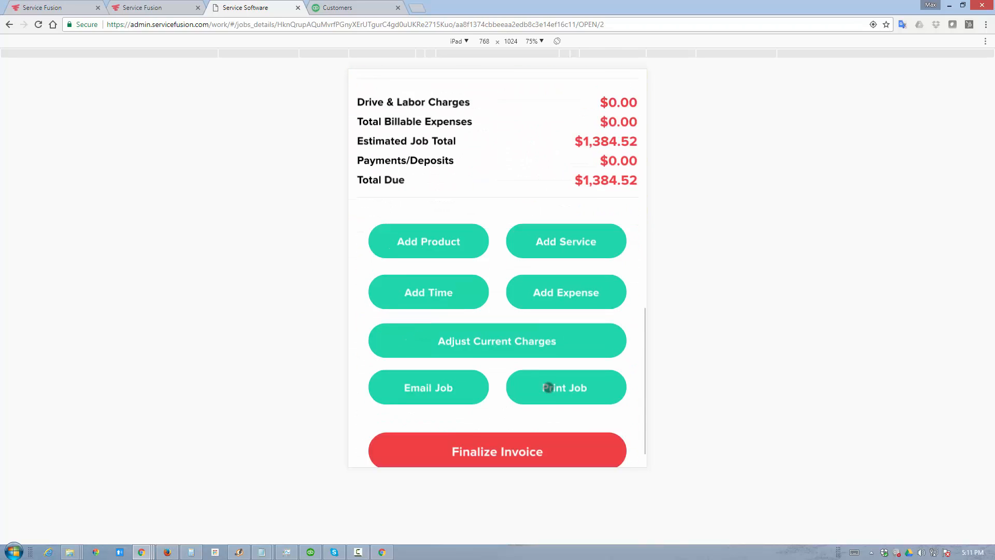
click(565, 388)
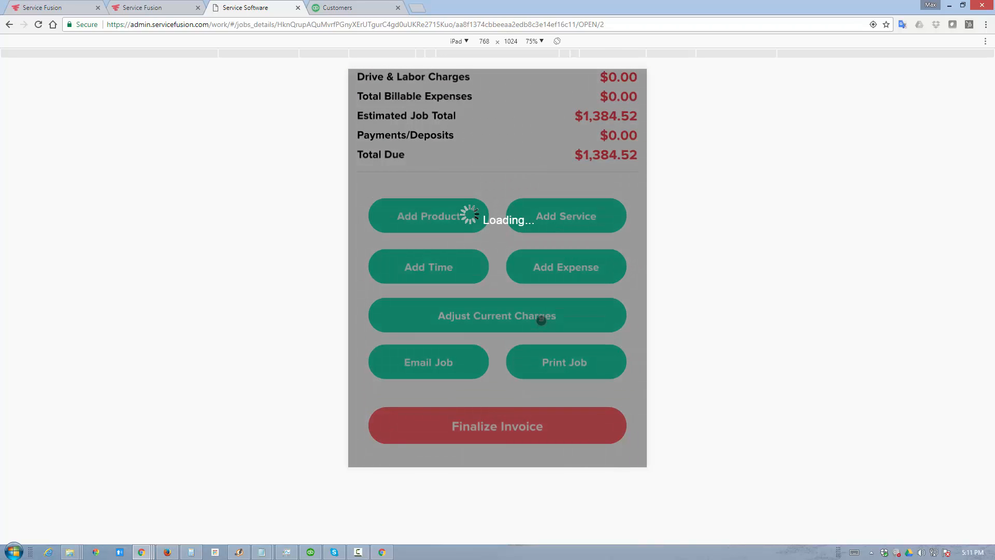
mouse_move(525, 292)
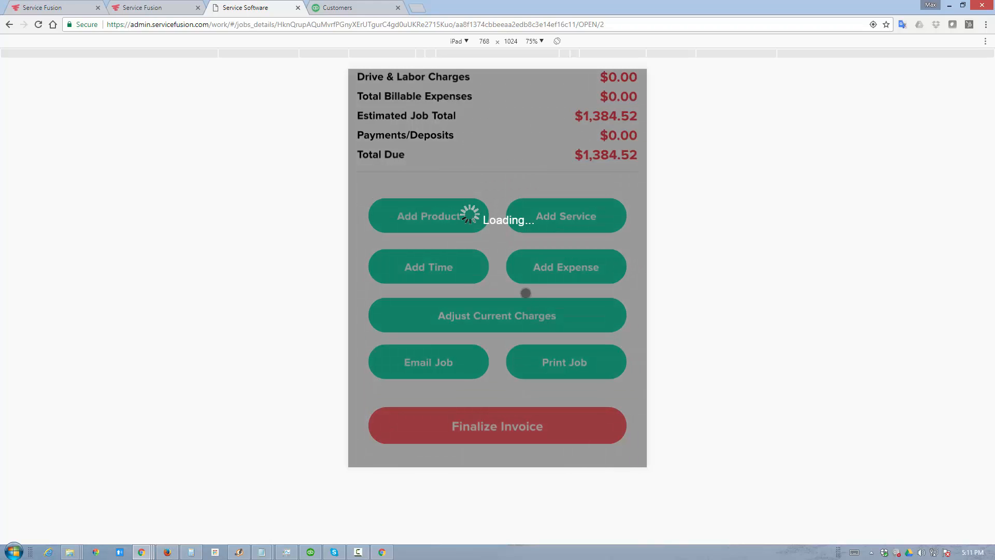
click(497, 425)
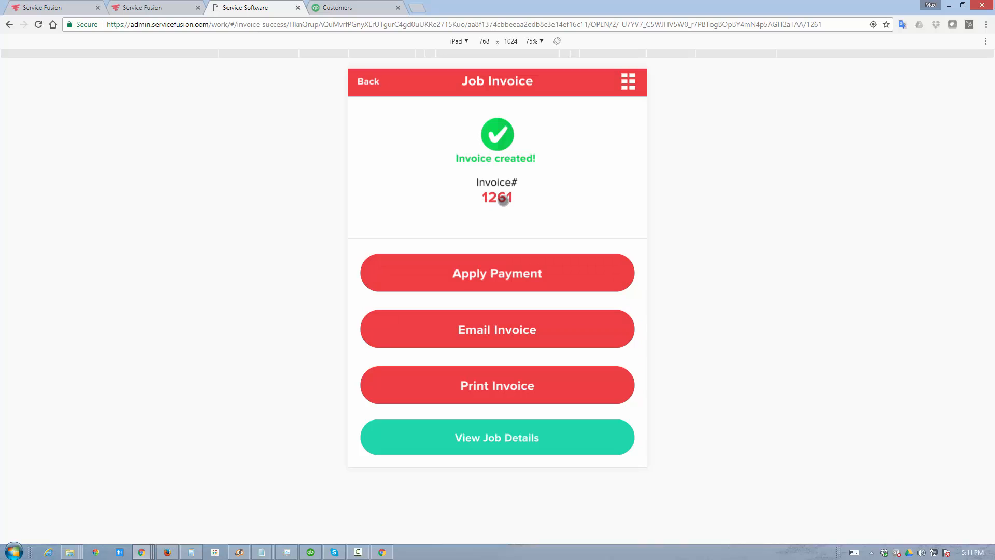
click(497, 437)
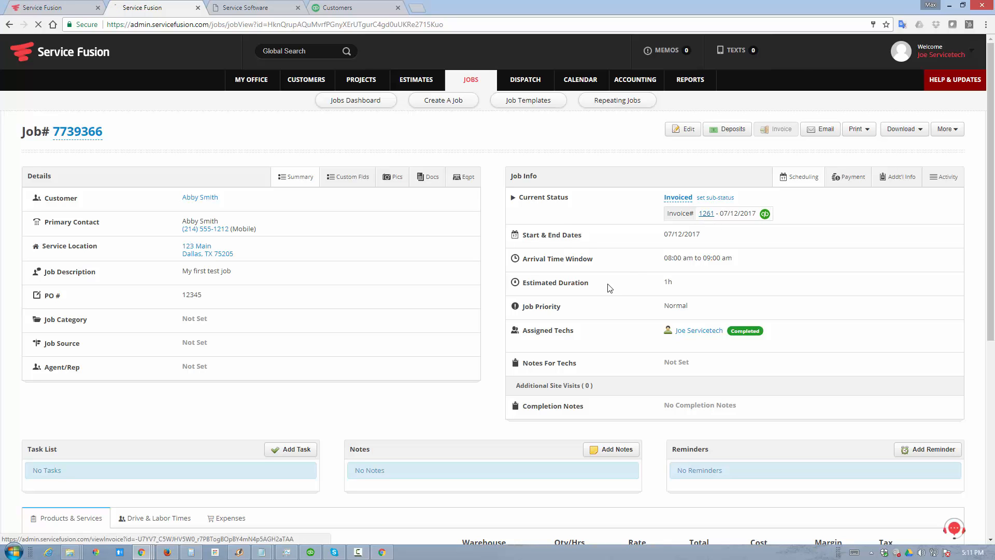
Step: Open invoice #1261 showing $1,384.52 unpaid, then switch to QuickBooks Online
click(706, 213)
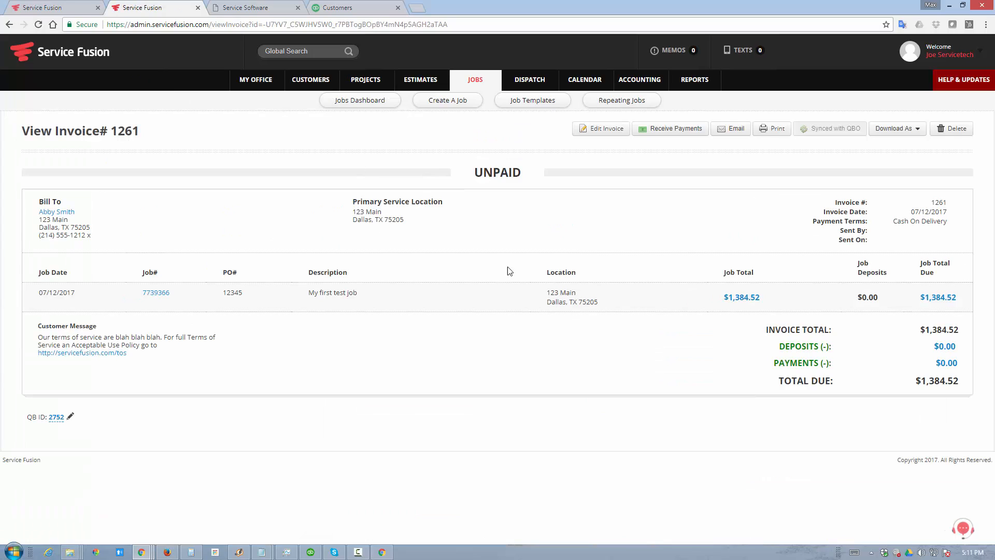
mouse_move(820, 158)
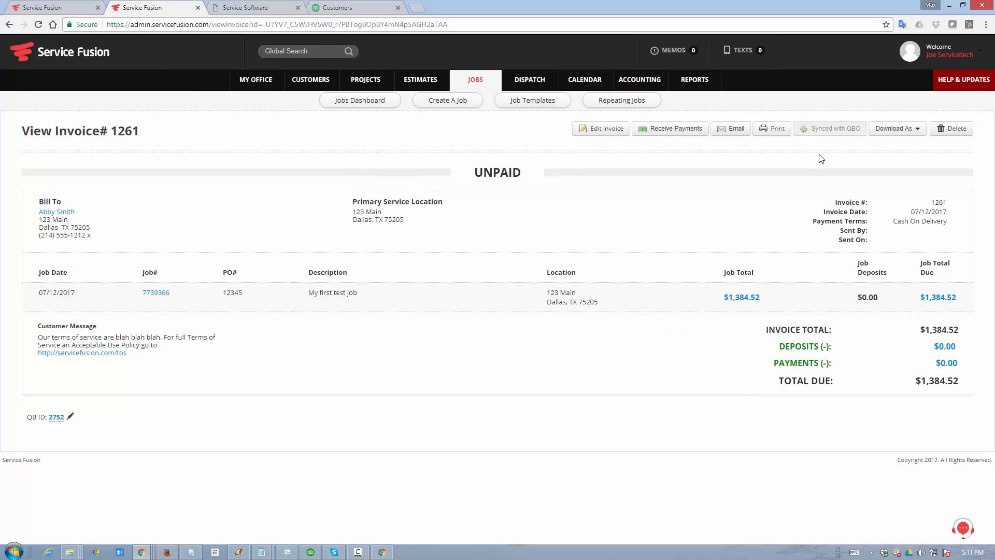
mouse_move(831, 133)
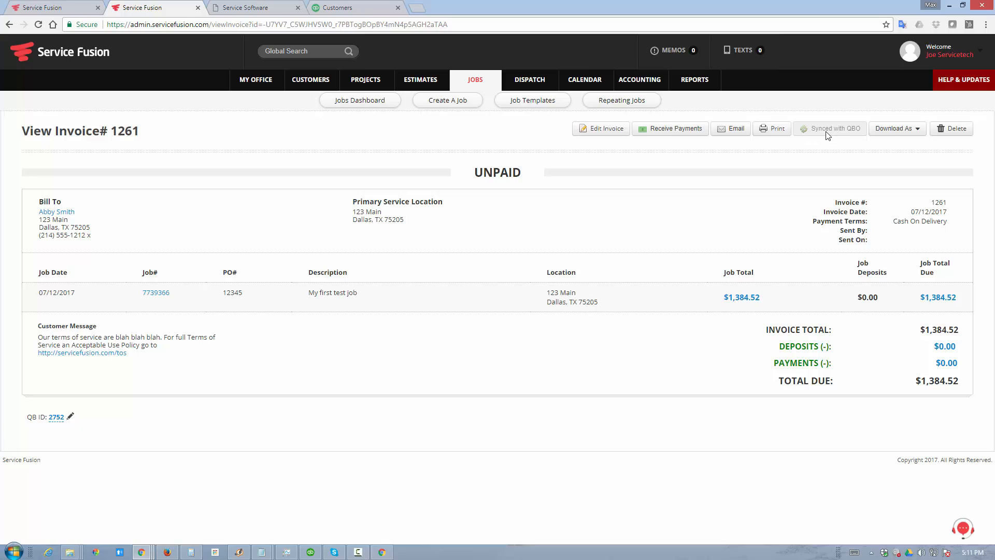
mouse_move(100, 421)
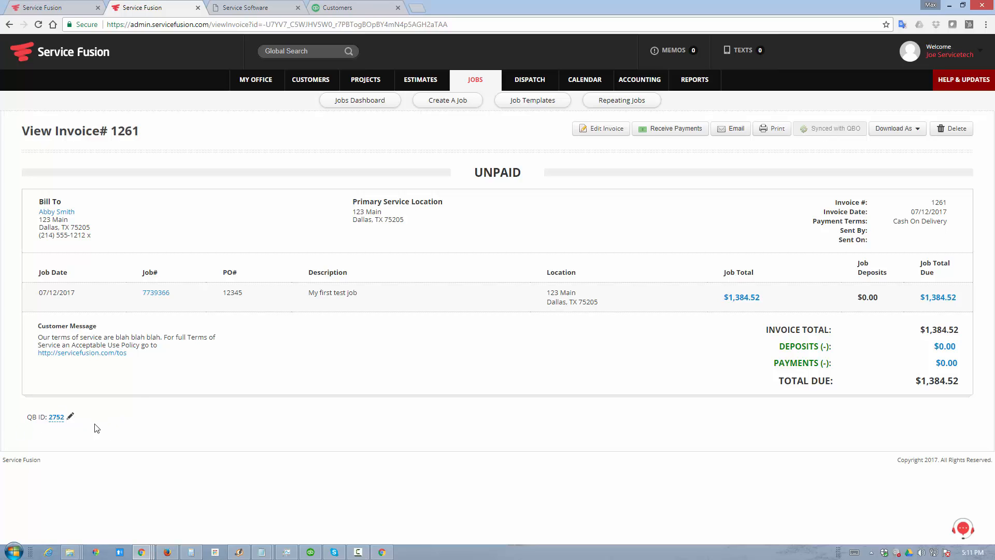
mouse_move(261, 104)
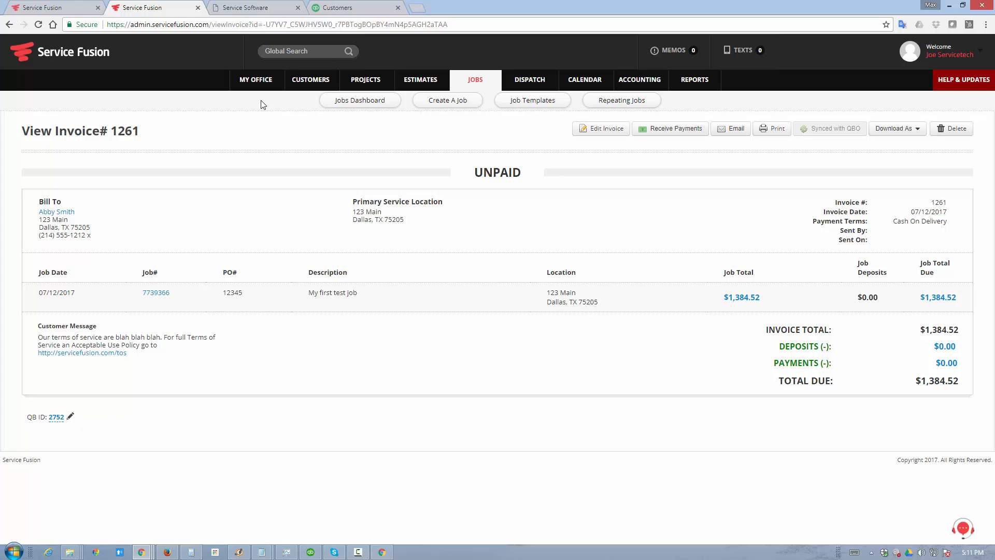
click(353, 8)
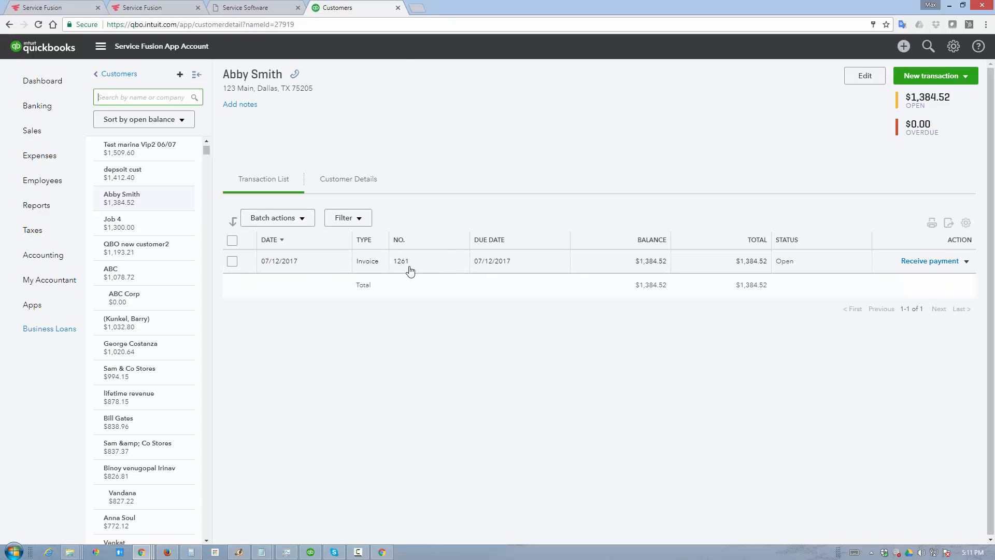
click(401, 261)
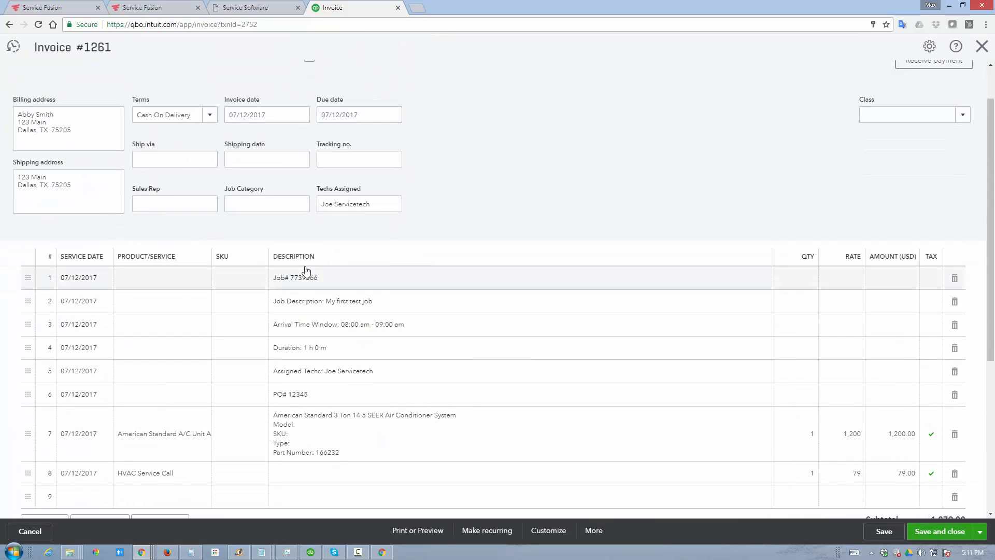
mouse_move(305, 335)
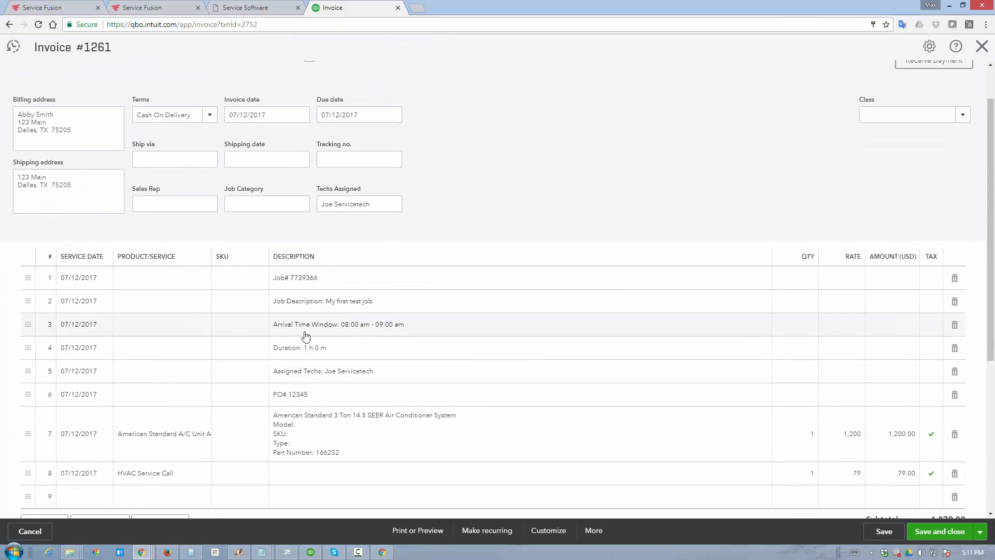
mouse_move(298, 354)
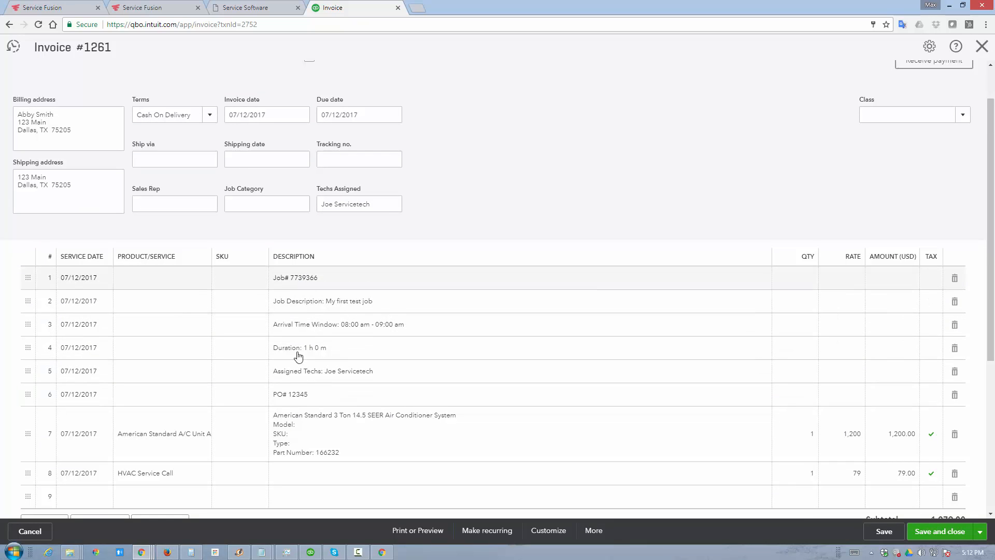
scroll(down, 3)
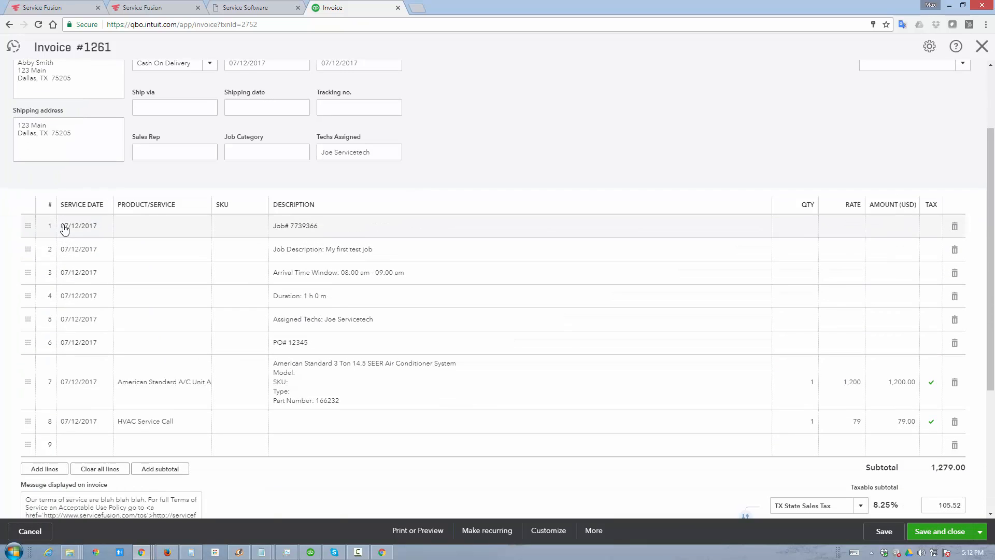
scroll(down, 3)
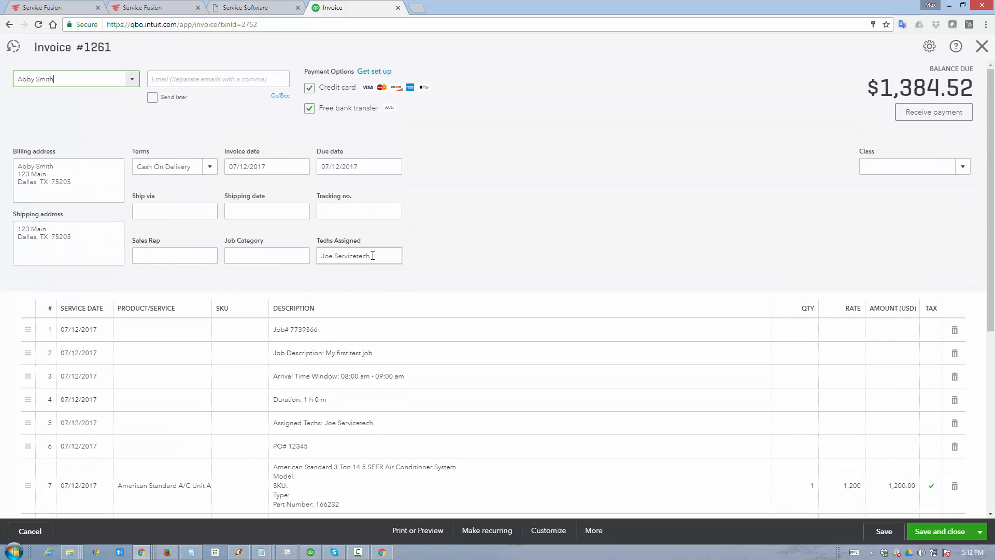
triple_click(358, 255)
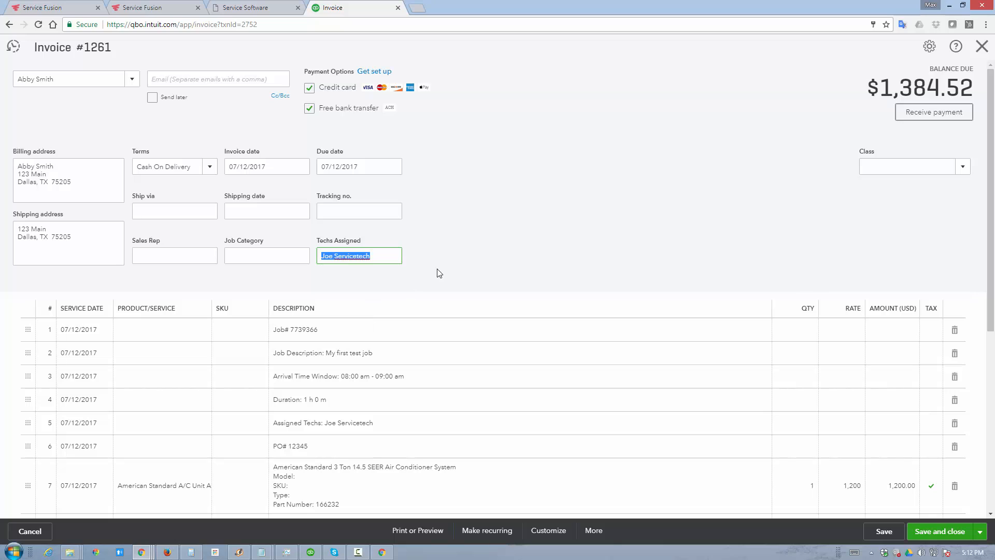
click(175, 255)
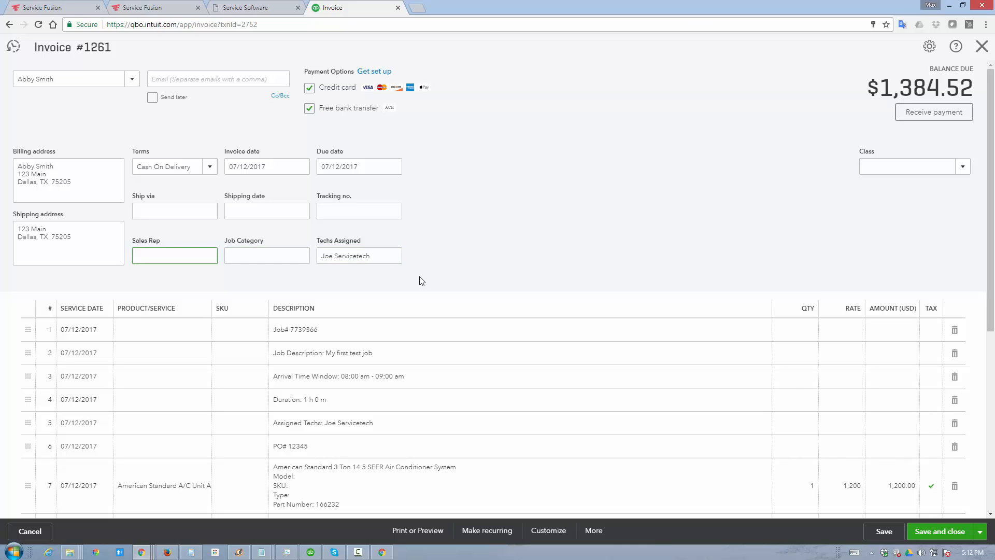
click(174, 255)
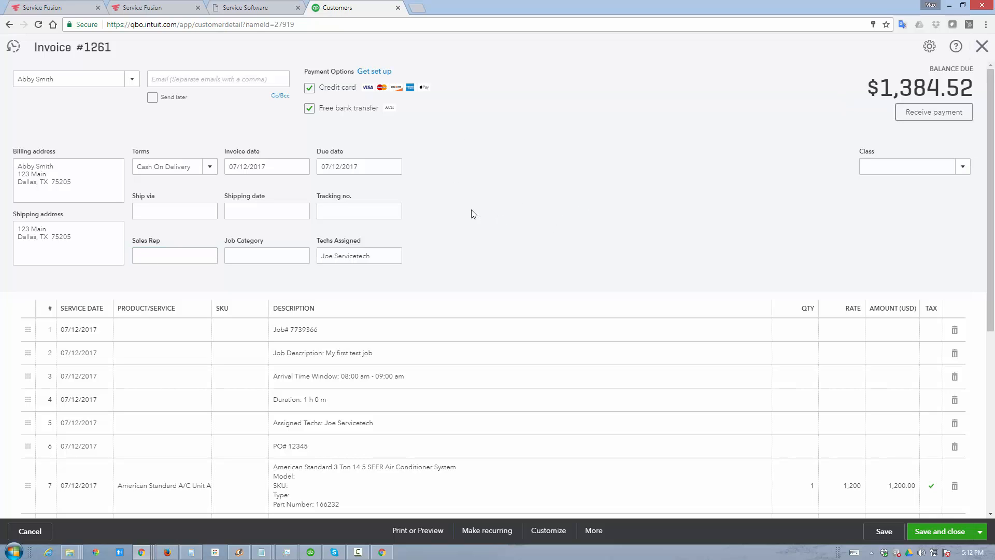
mouse_move(133, 8)
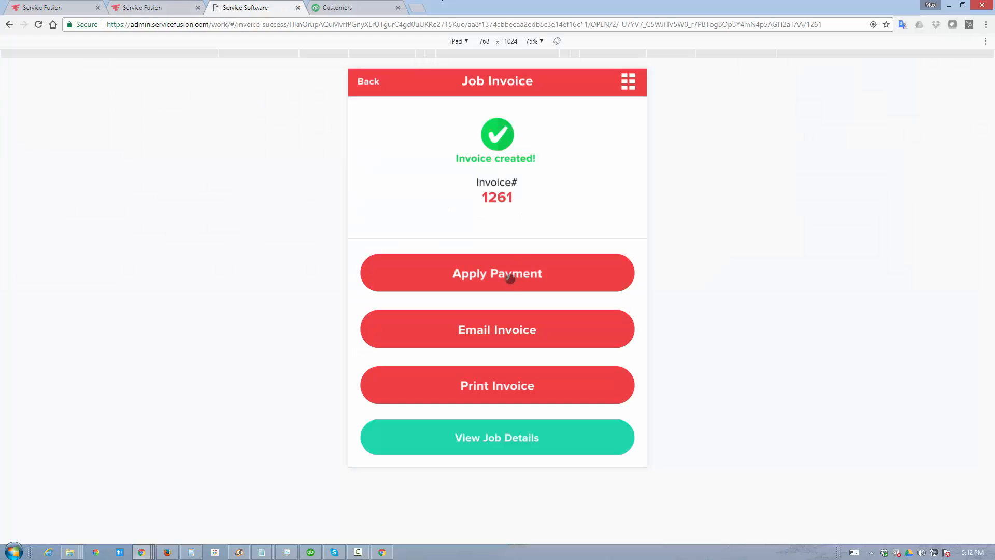
Step: Record a $1,384.52 check payment on invoice 1261: received by Test, ref 12345, memo 'Some memo'
click(497, 273)
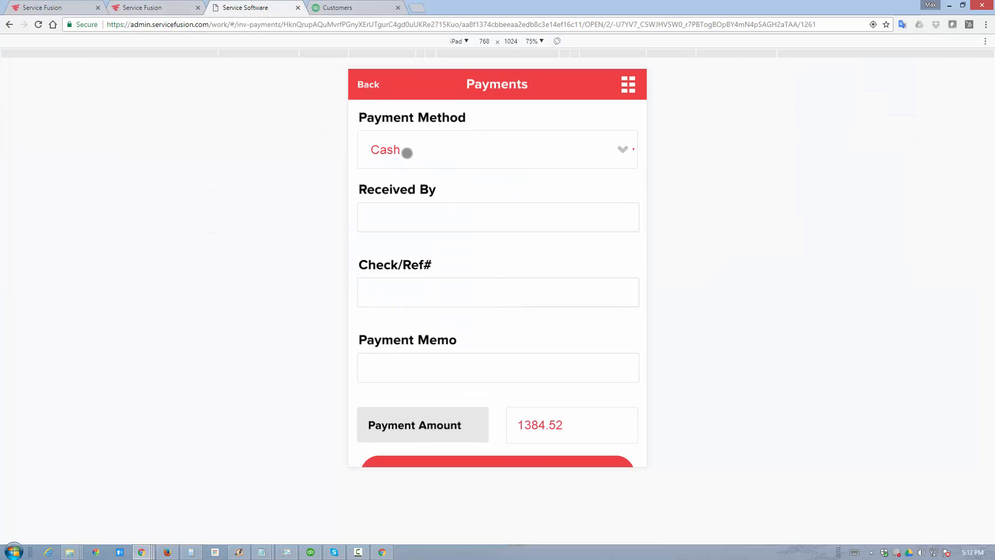
click(498, 150)
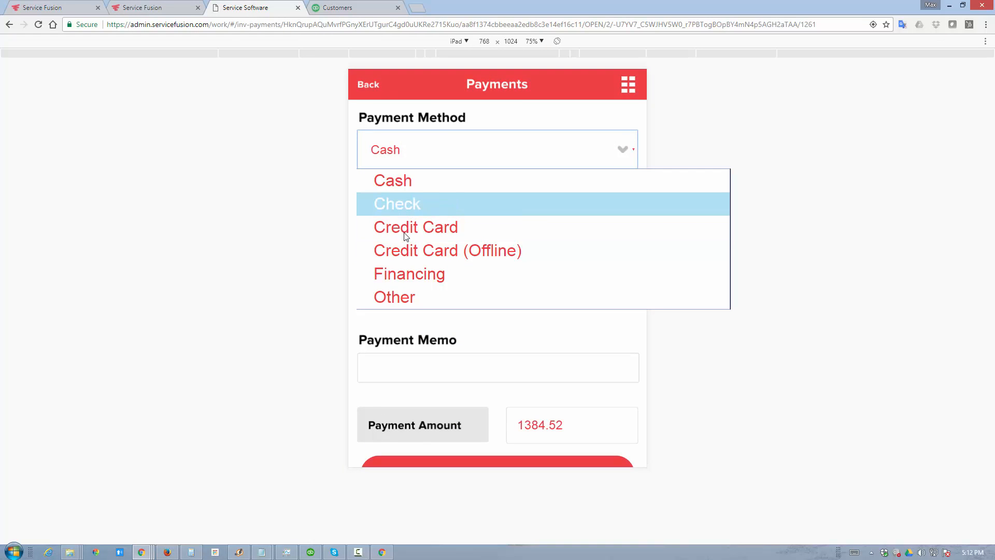
mouse_move(415, 227)
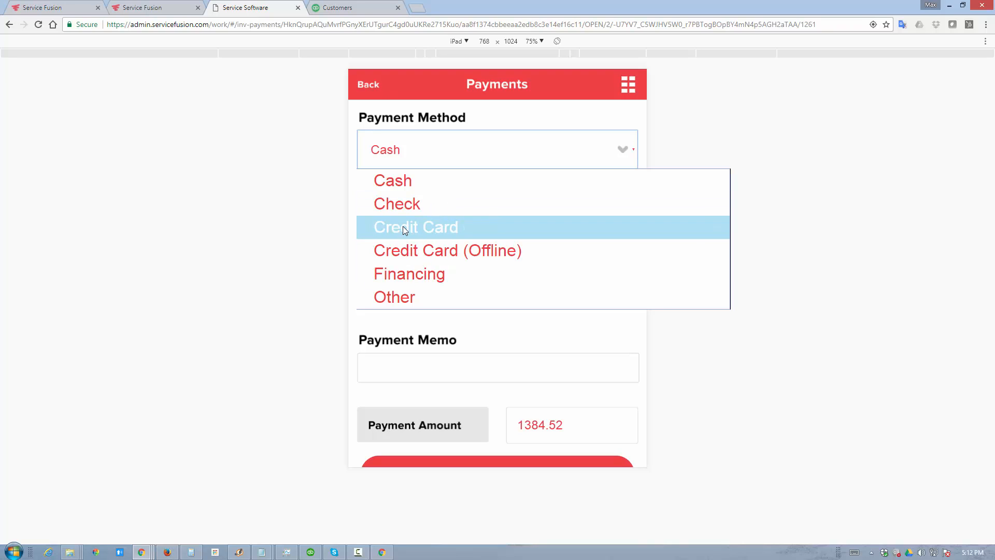
click(396, 204)
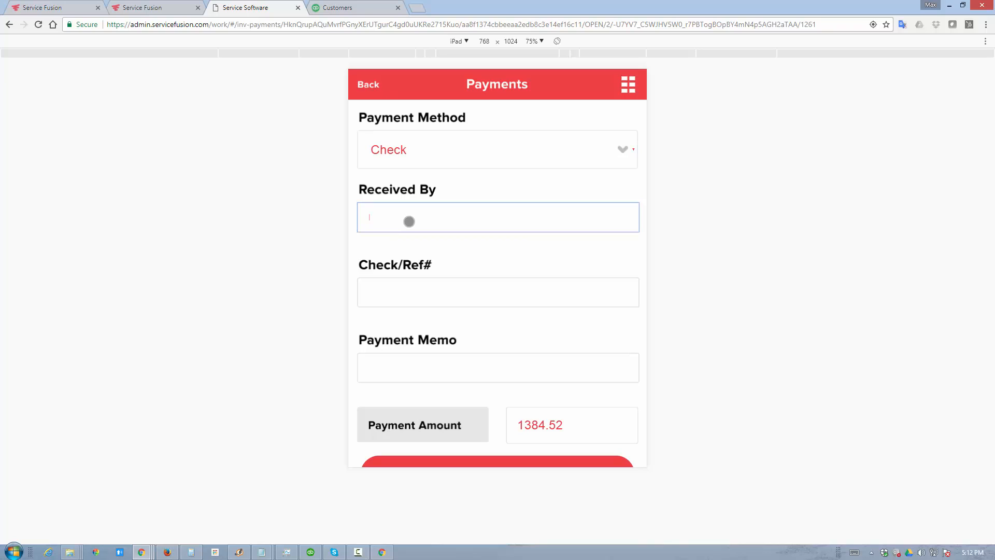
text(Test)
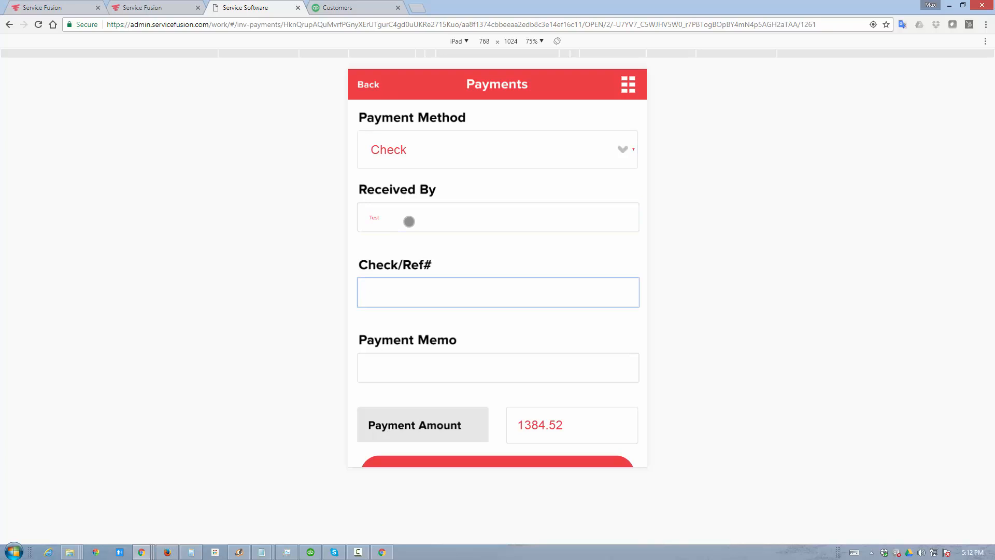
text(12345)
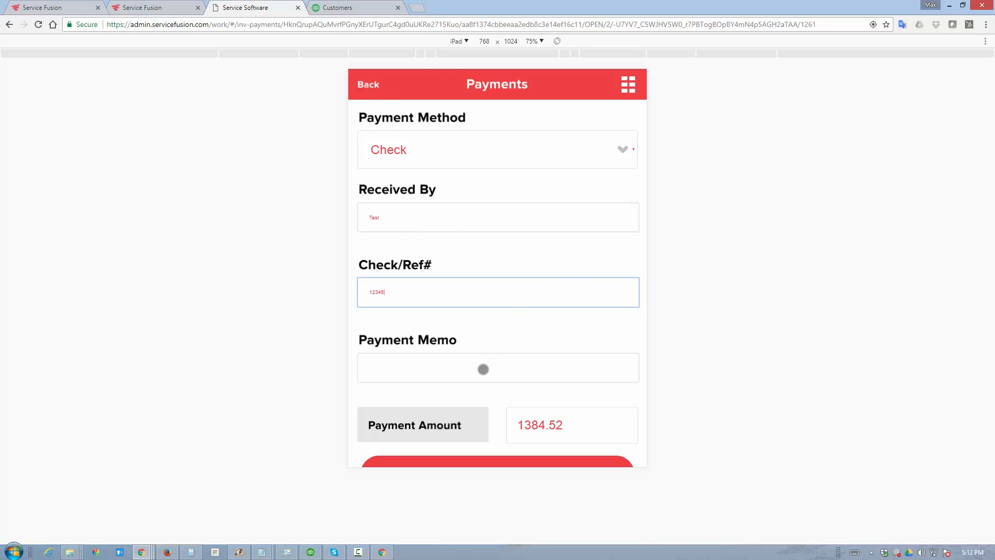
text(Some memo)
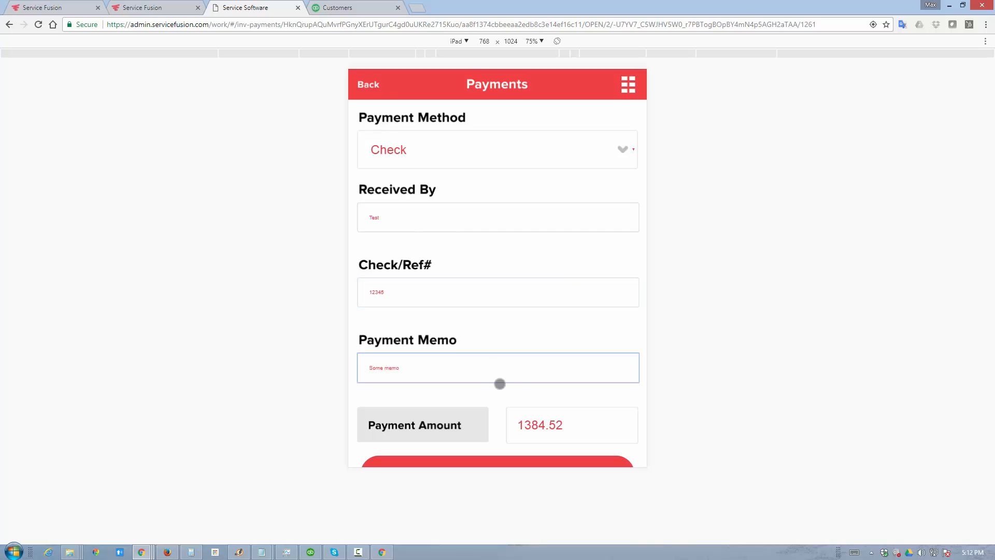
click(497, 461)
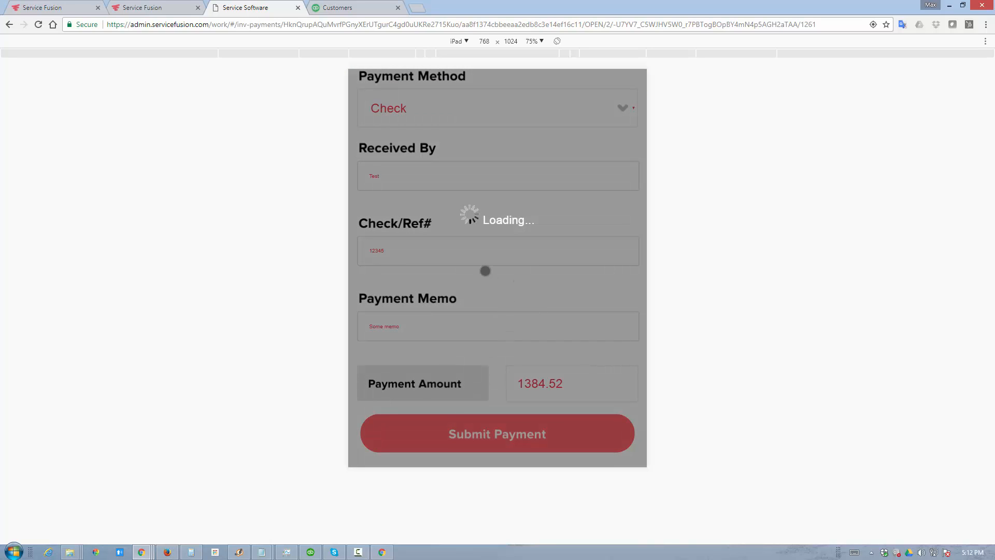
click(497, 433)
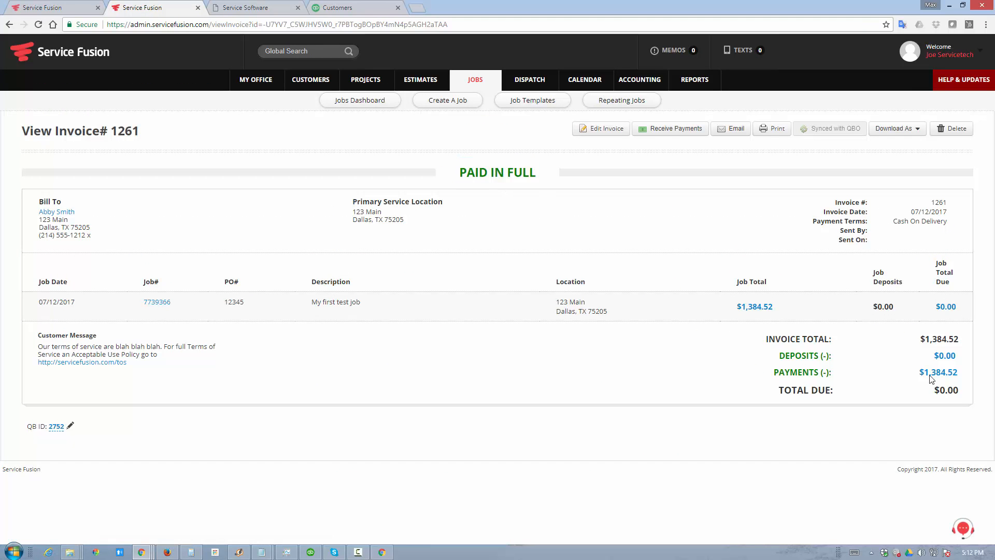
Step: Show the $1,384.52 check payment applied to invoice 1261, then switch to QuickBooks Online
click(938, 372)
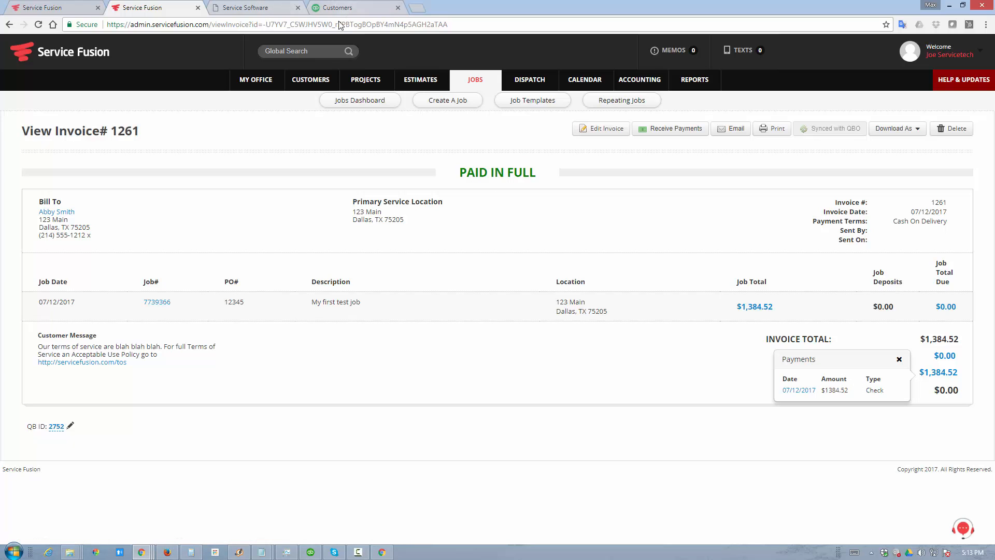
click(349, 8)
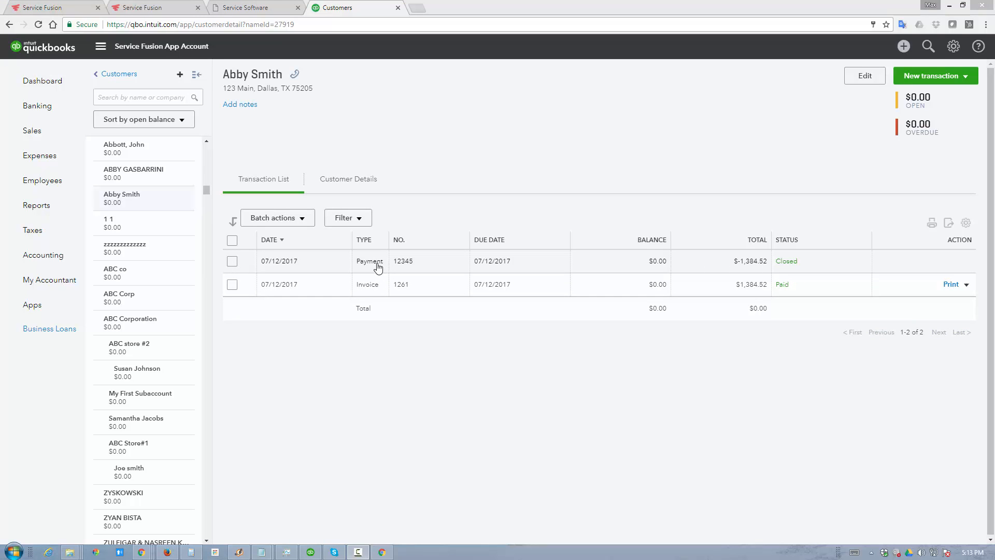
mouse_move(708, 282)
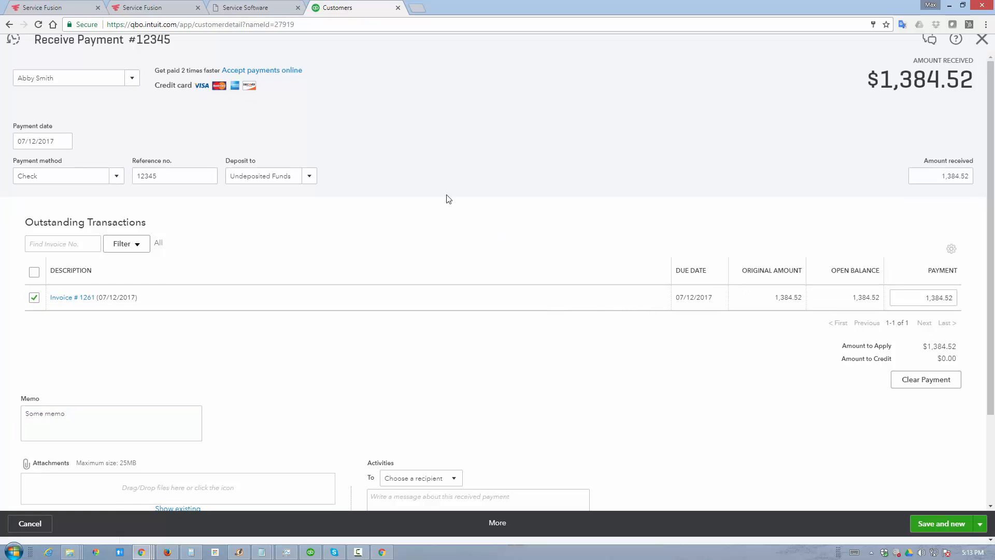
mouse_move(517, 141)
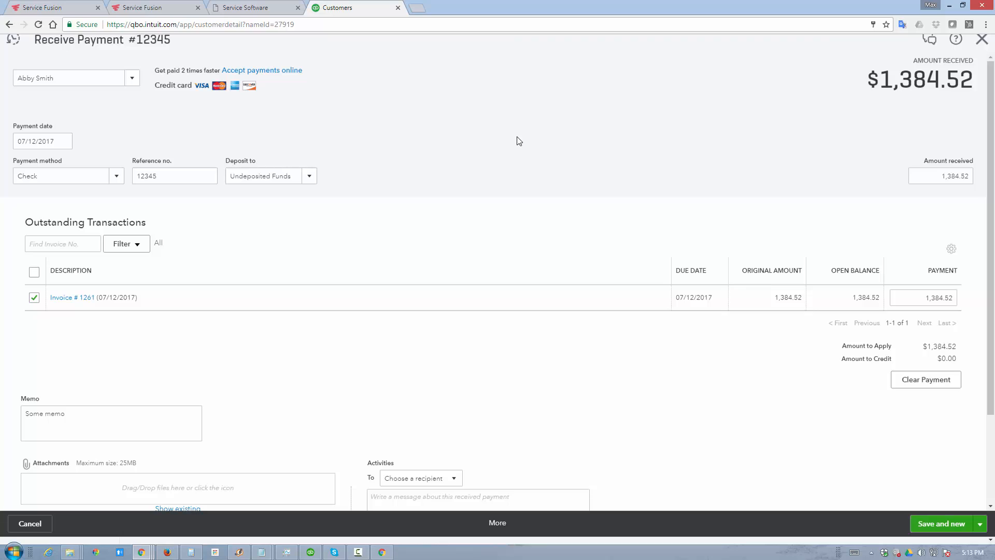